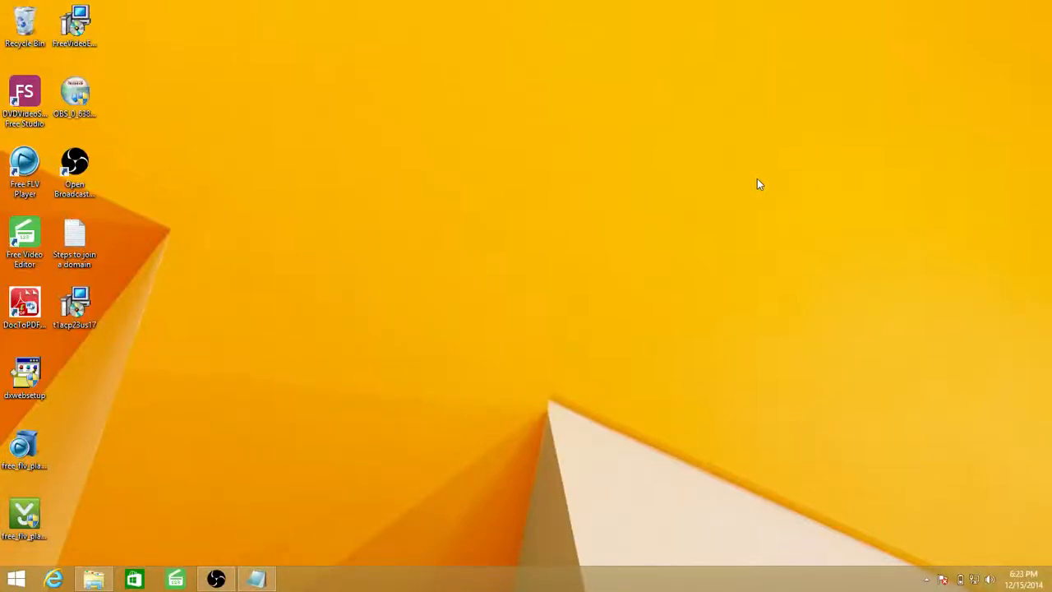
pyautogui.moveTo(500, 181)
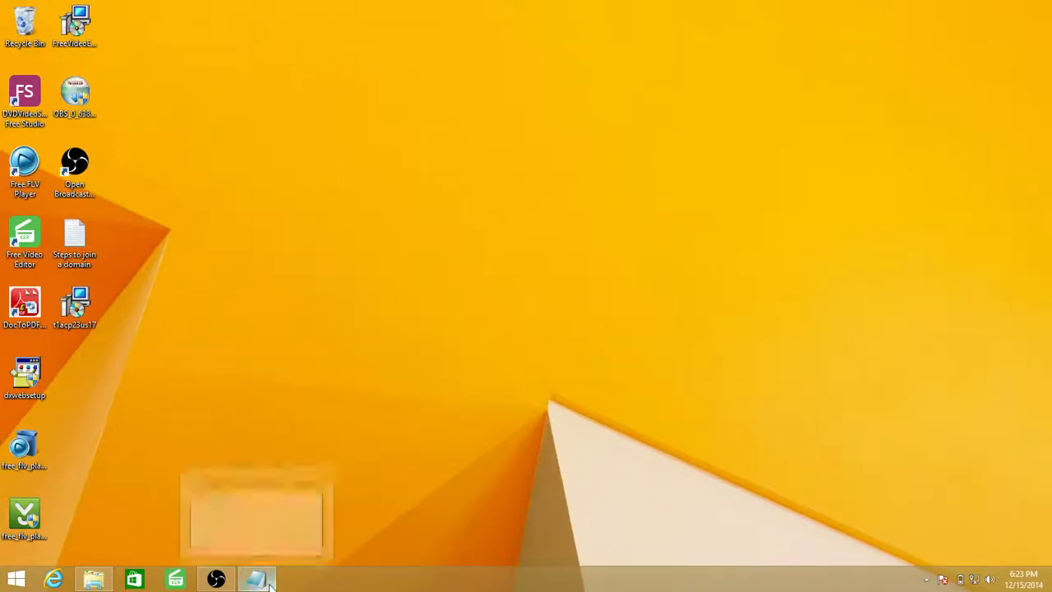
# - Restore the 'Steps to join a domain' notes listing 192.168.1.18, .254 and .12
pyautogui.click(256, 578)
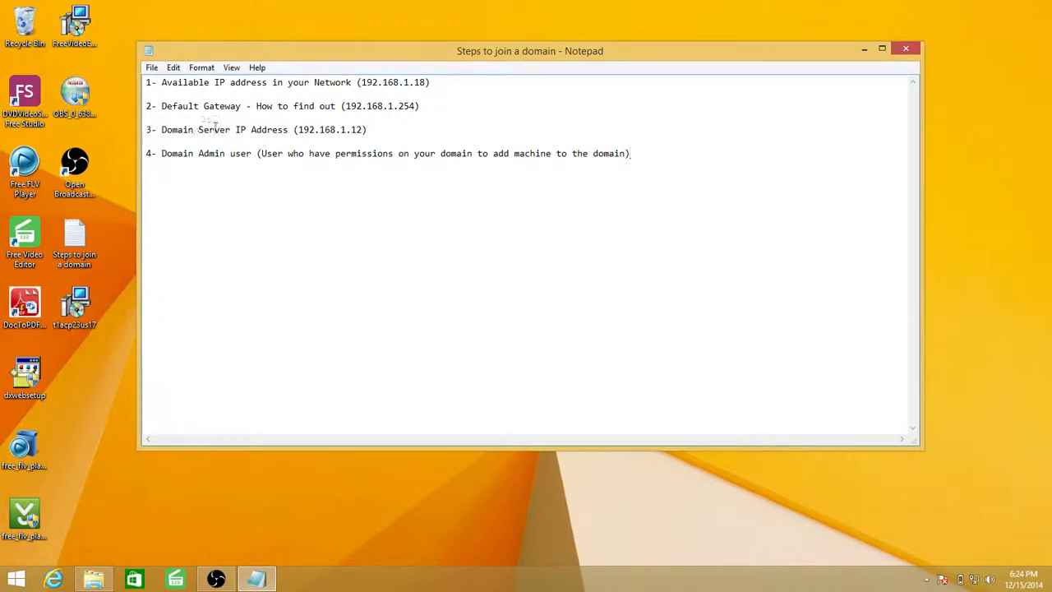
pyautogui.moveTo(382, 132)
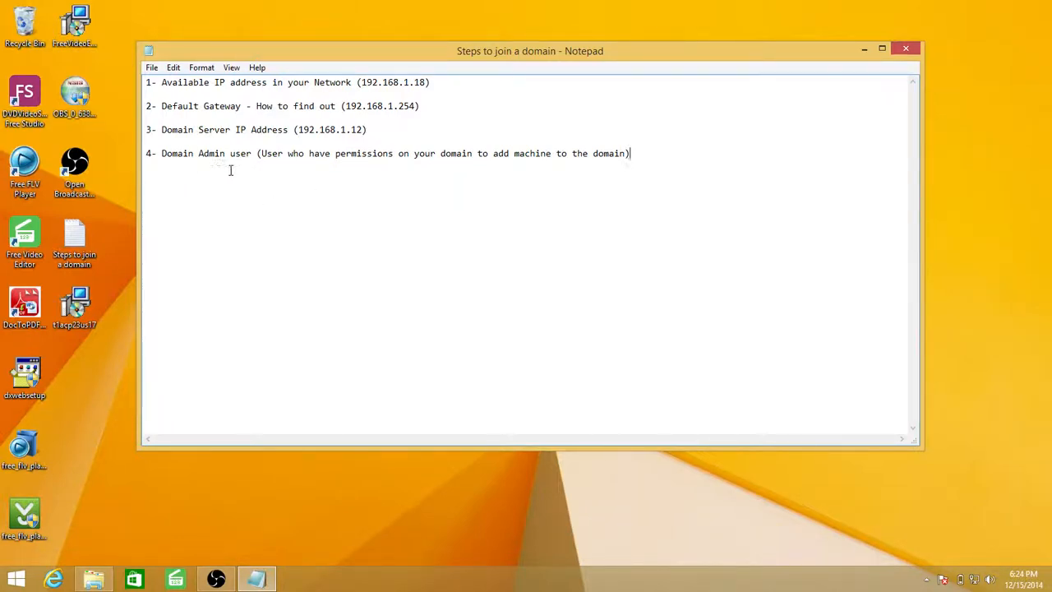
pyautogui.moveTo(326, 184)
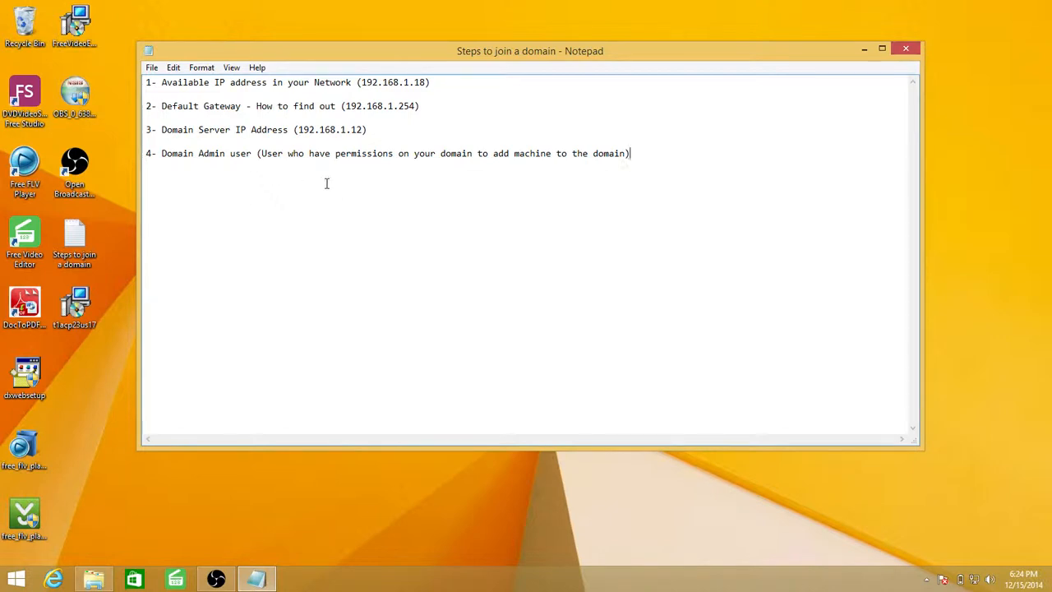
pyautogui.moveTo(736, 141)
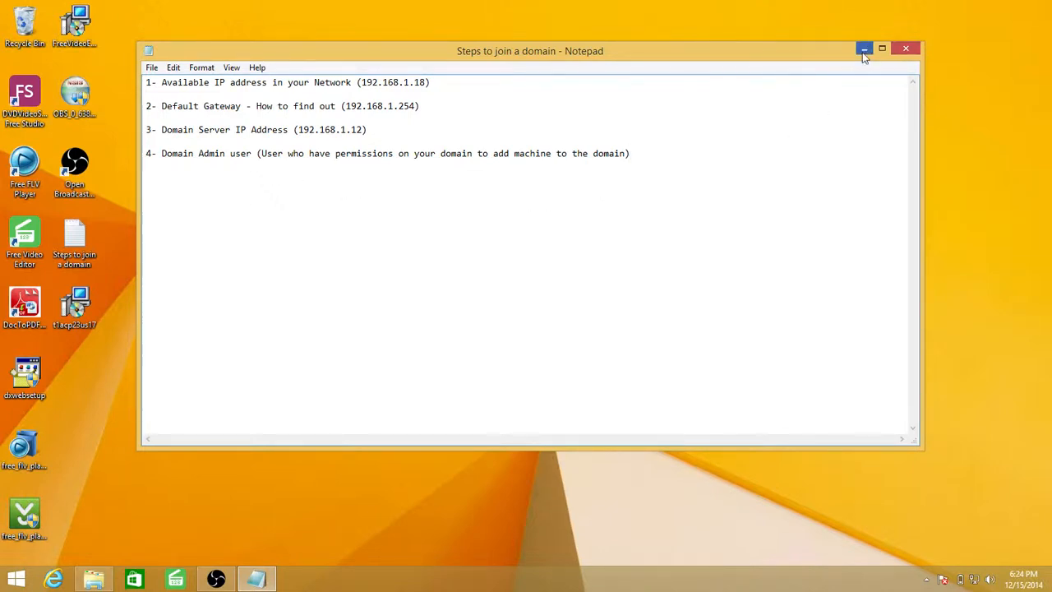
# - Minimize the notes and reach the Network and Sharing Center from the tray network icon
pyautogui.click(865, 48)
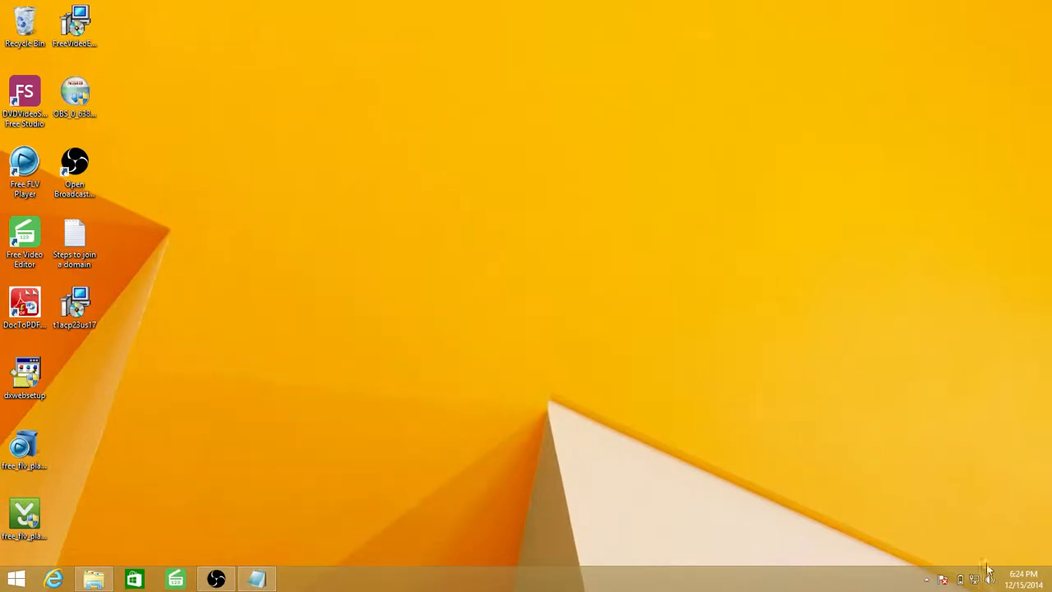
pyautogui.moveTo(402, 311)
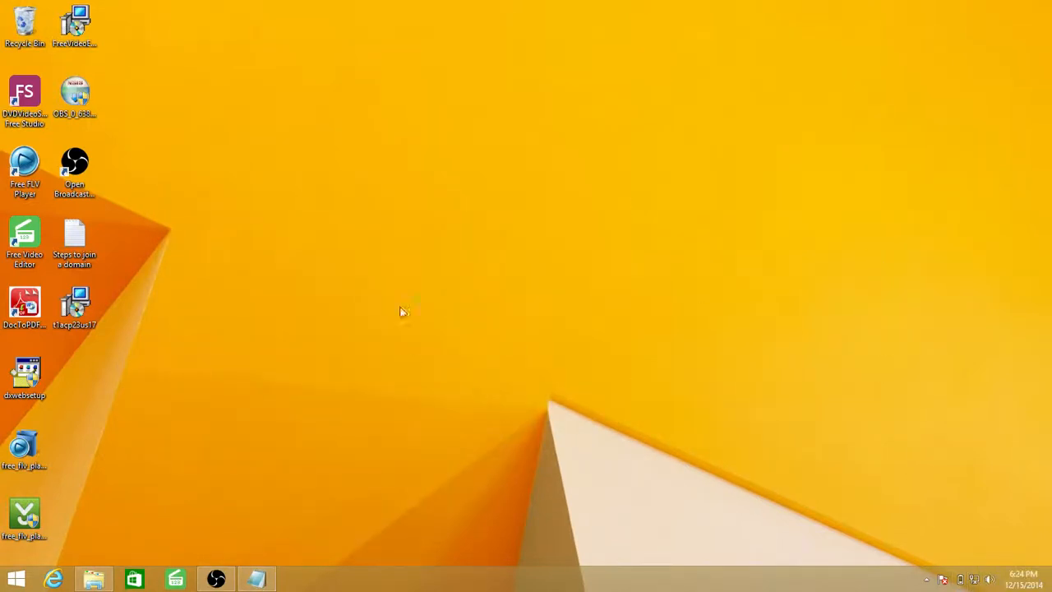
pyautogui.moveTo(974, 584)
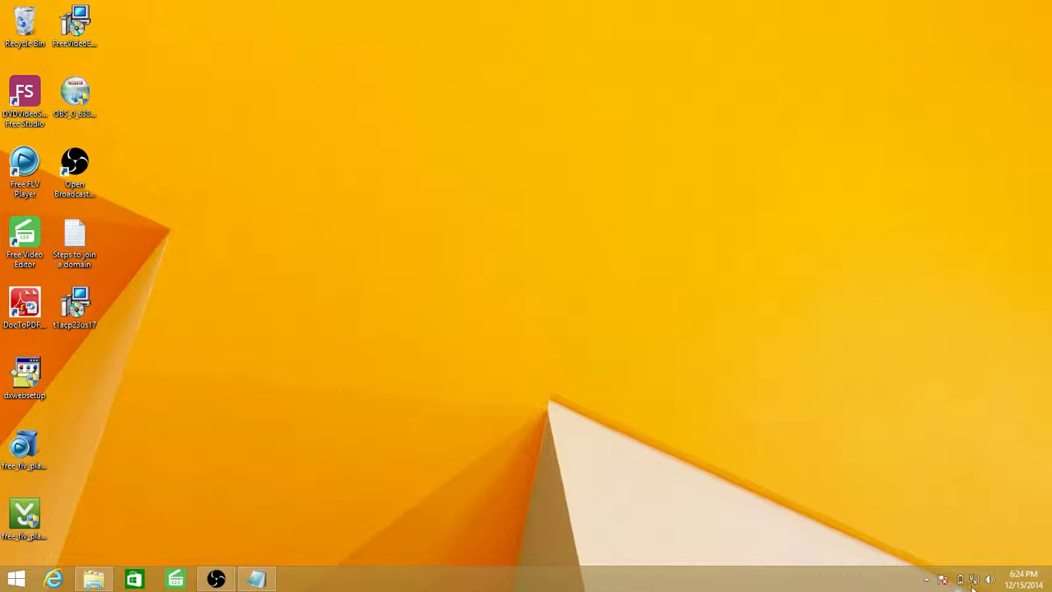
pyautogui.rightClick(973, 578)
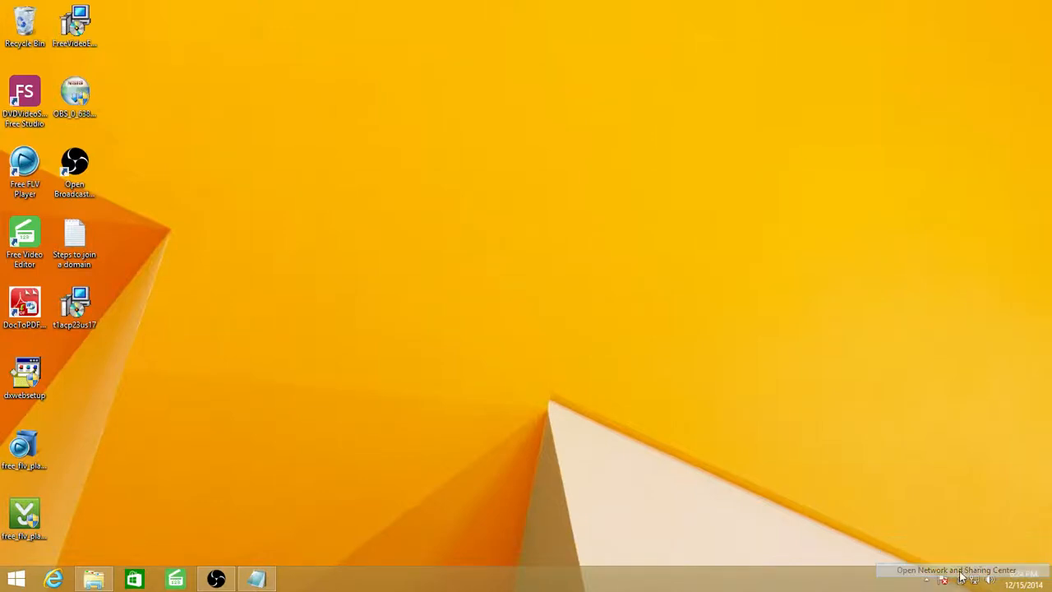
pyautogui.click(957, 569)
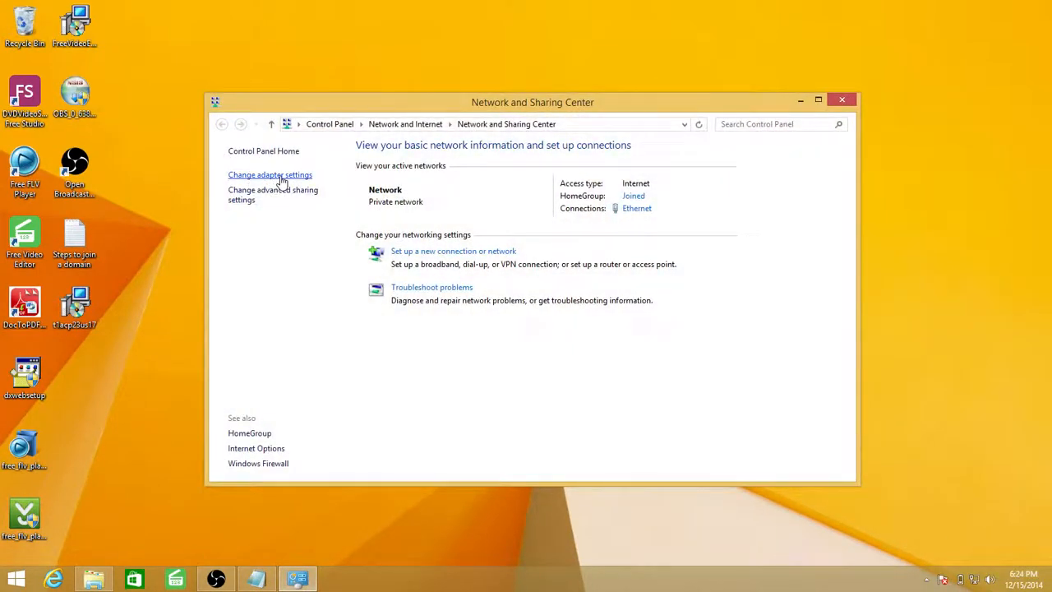
# - Open the Ethernet adapter's properties and select Internet Protocol Version 4 (TCP/IPv4)
pyautogui.click(270, 175)
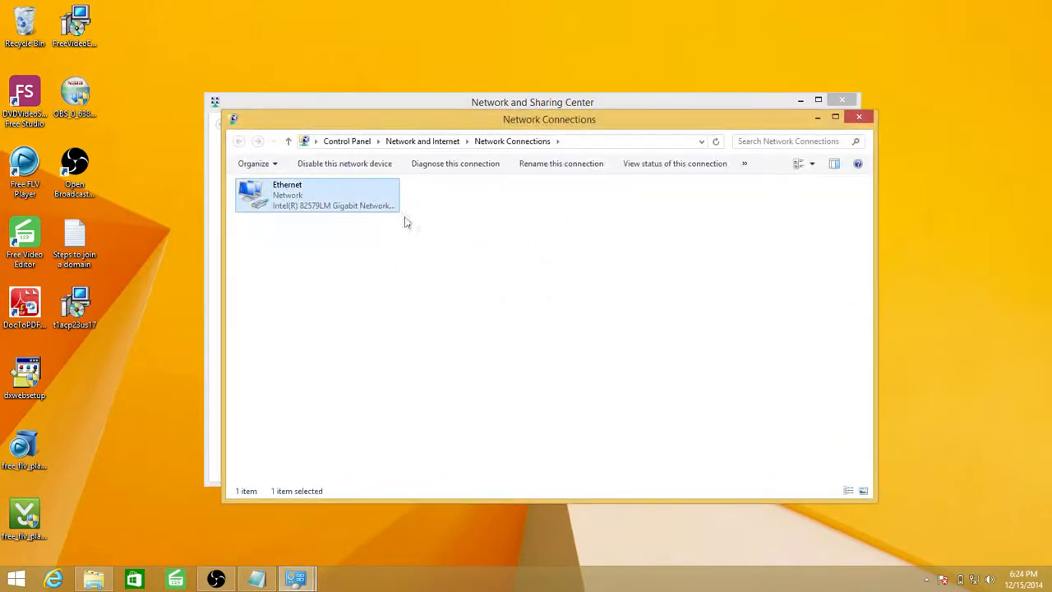
pyautogui.rightClick(315, 195)
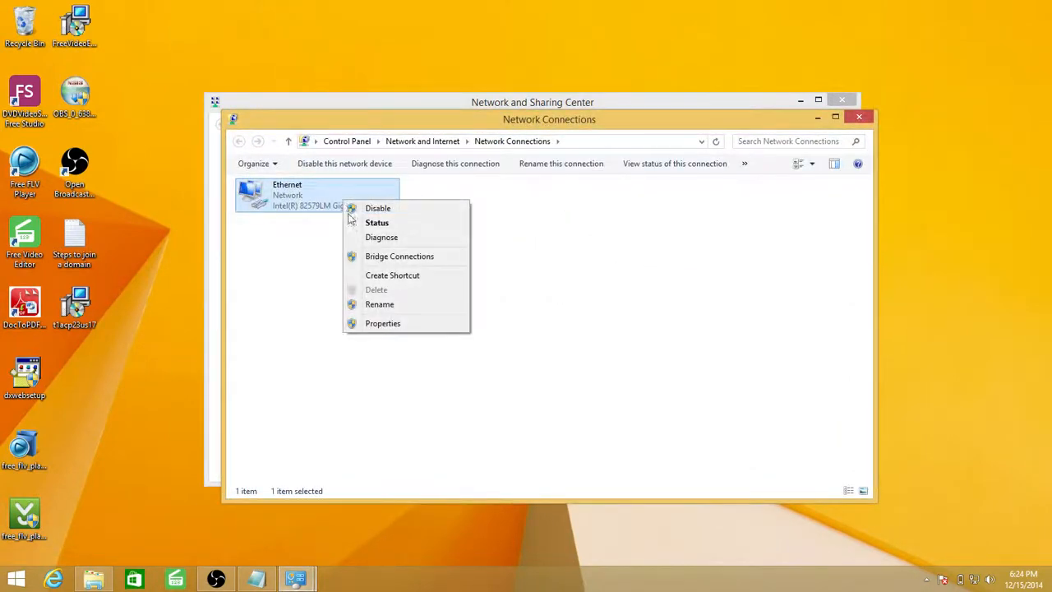
pyautogui.click(382, 323)
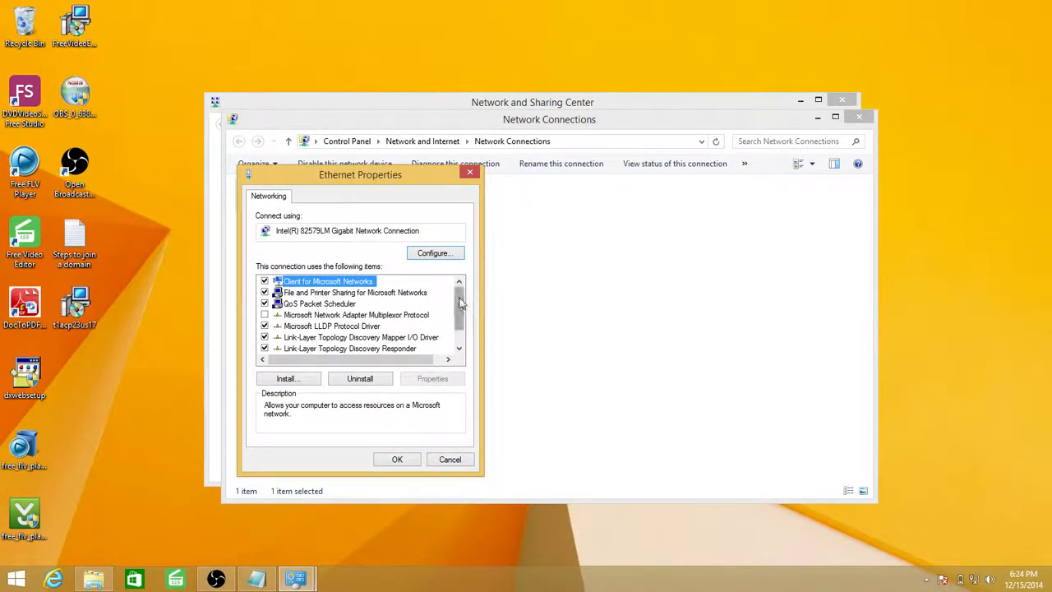
pyautogui.scroll(-3)
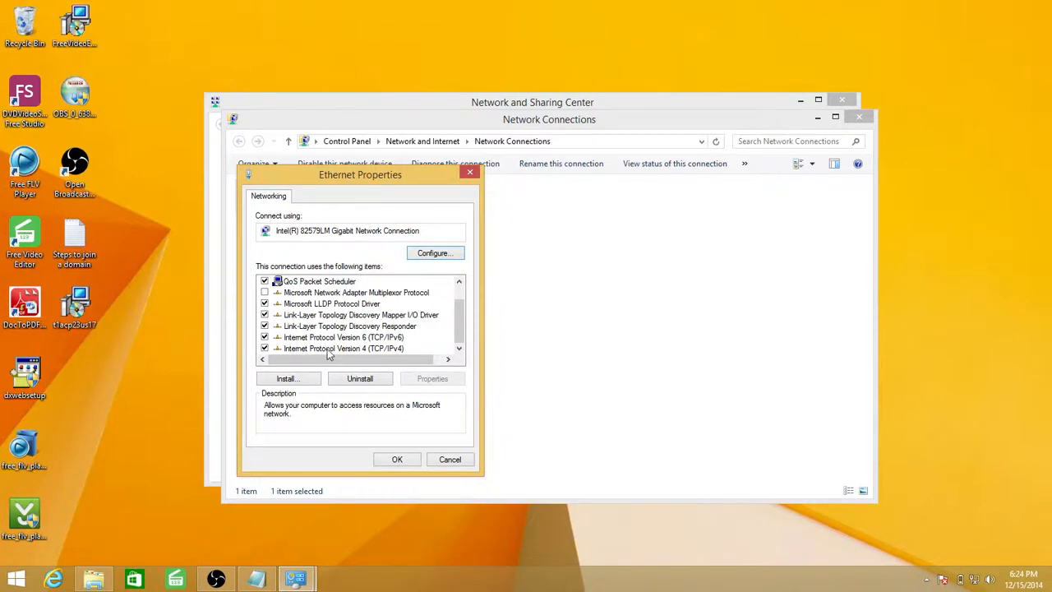
pyautogui.moveTo(391, 349)
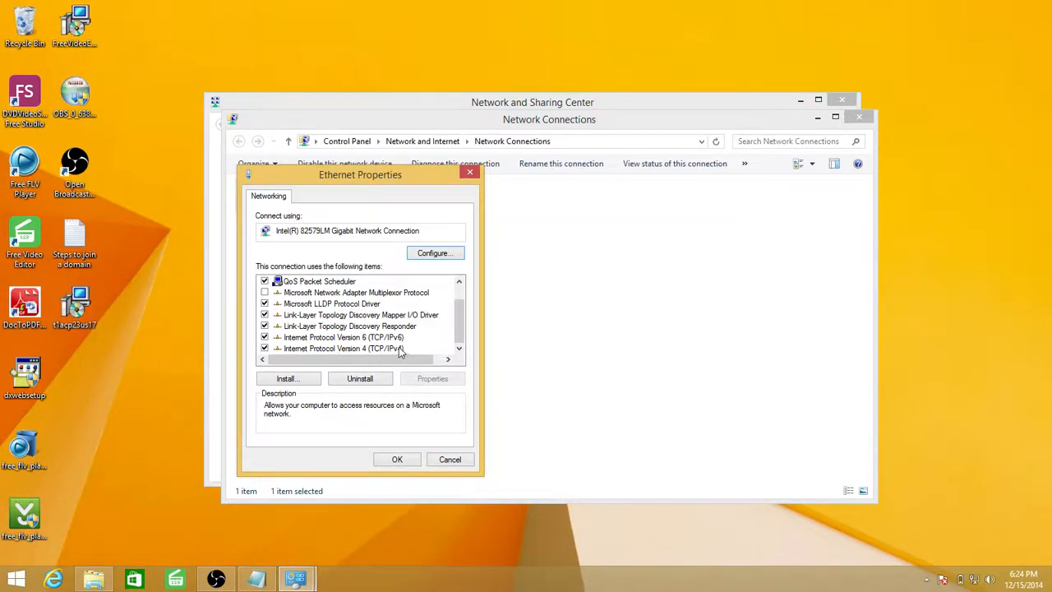
pyautogui.click(343, 348)
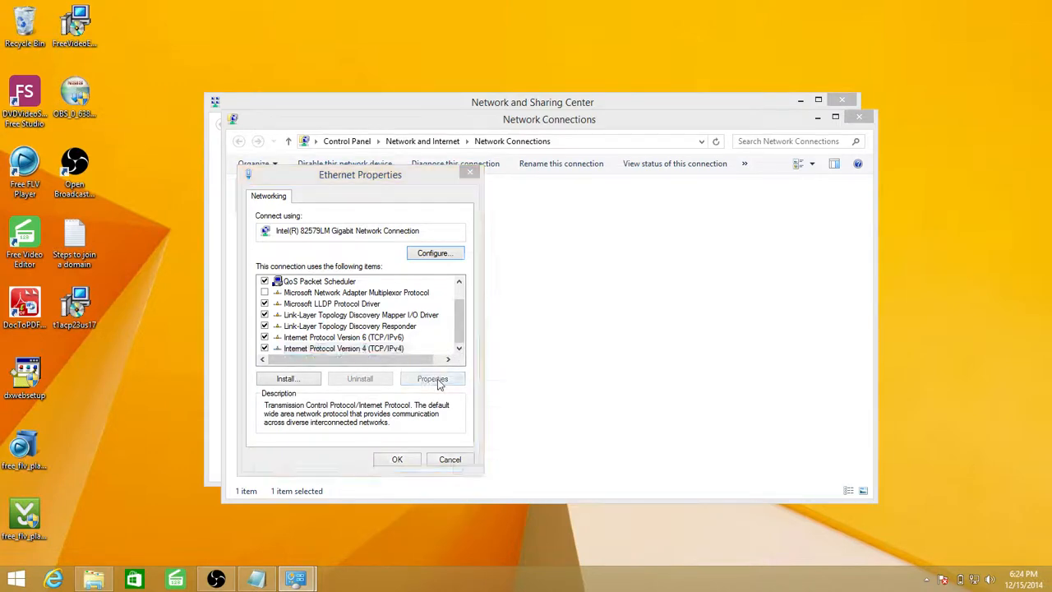
# - In IPv4 properties, choose 'Use the following IP address' for manual addressing
pyautogui.click(433, 378)
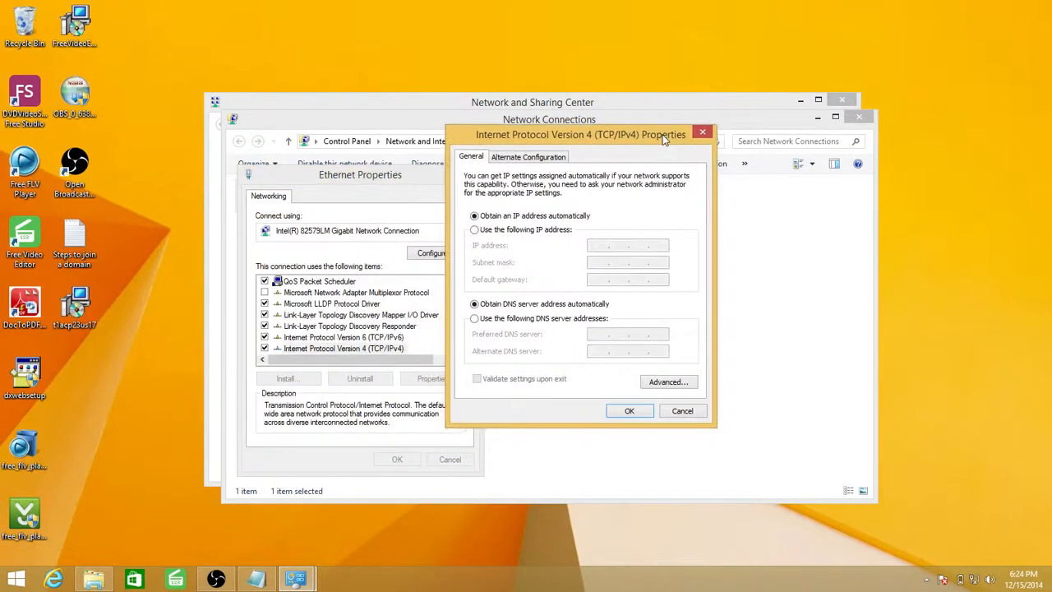
pyautogui.moveTo(667, 204)
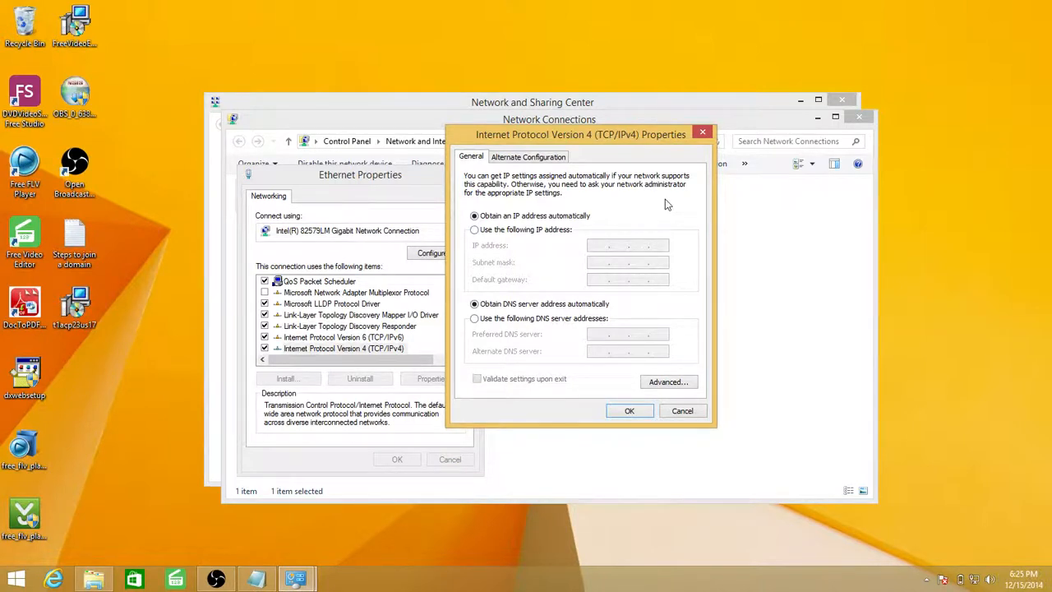
pyautogui.moveTo(551, 229)
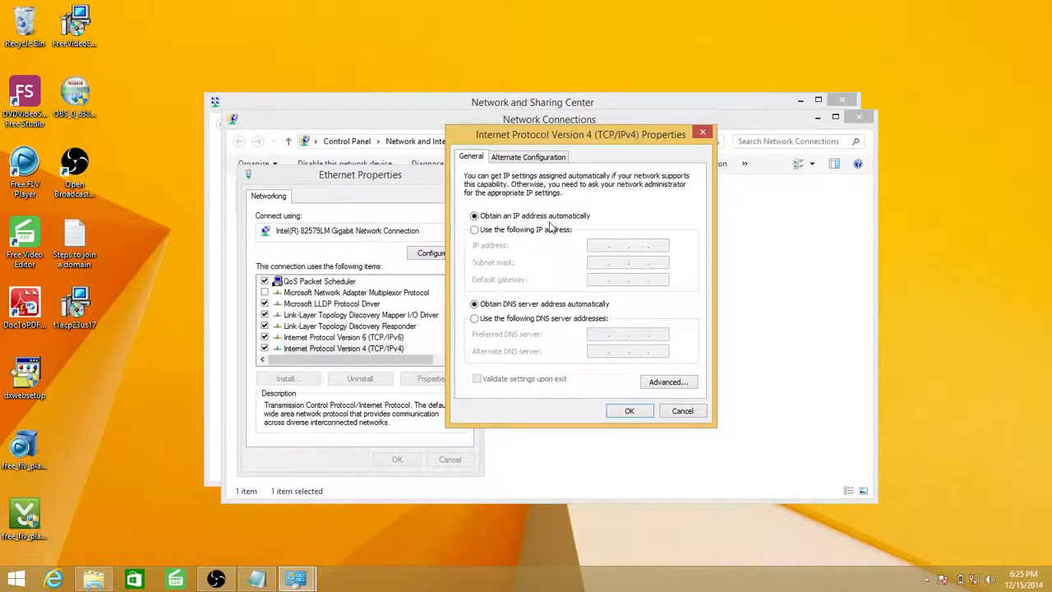
pyautogui.moveTo(626, 220)
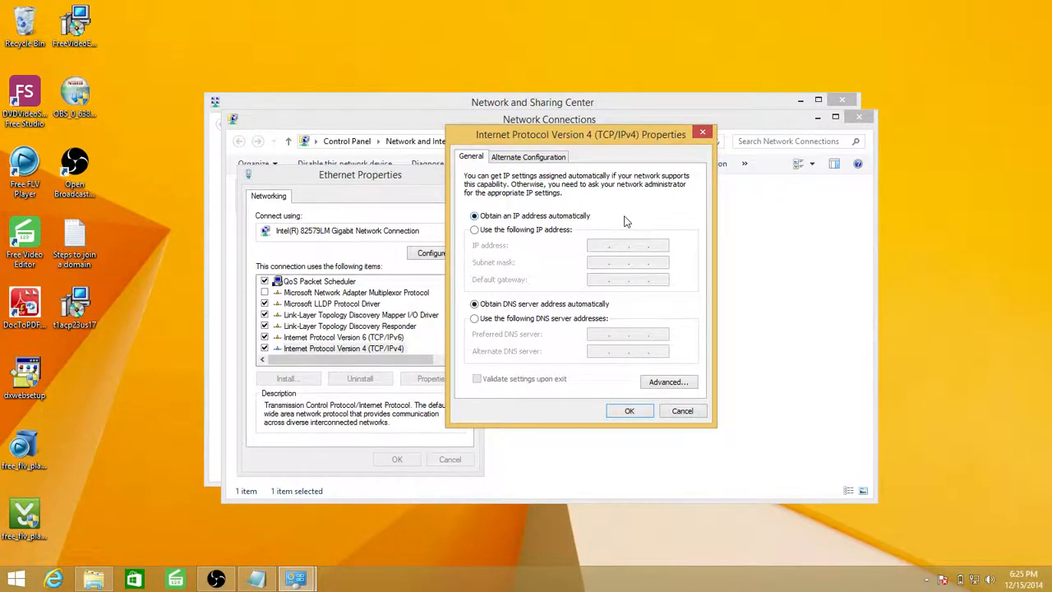
pyautogui.moveTo(616, 263)
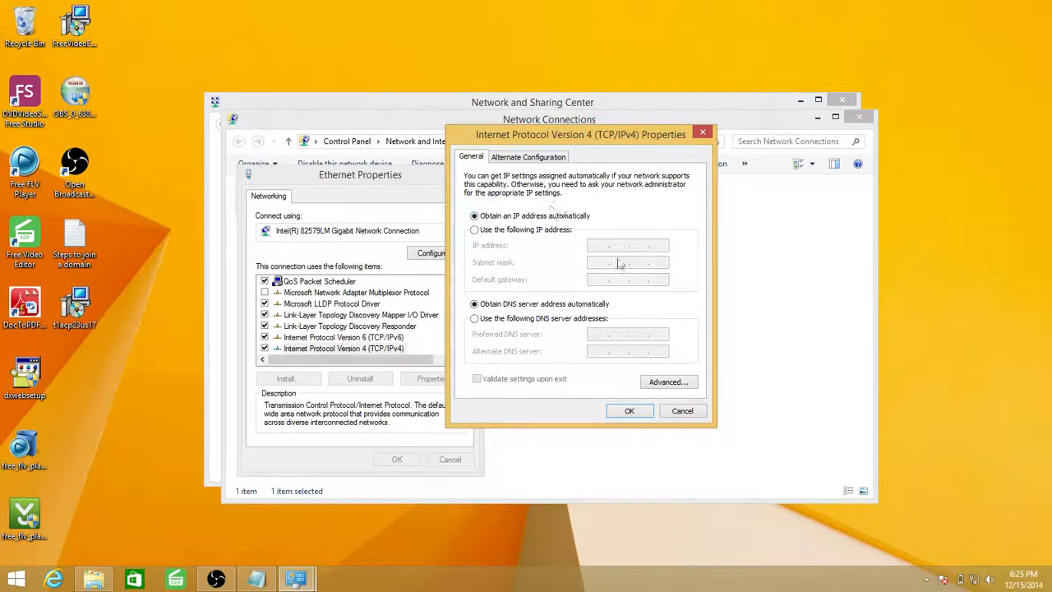
pyautogui.moveTo(625, 214)
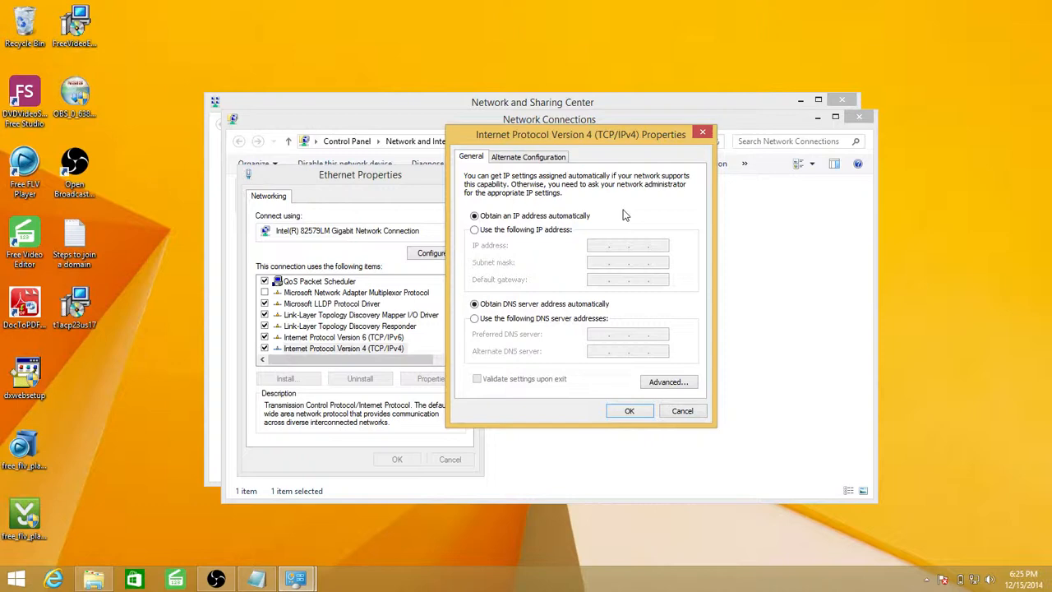
pyautogui.click(473, 230)
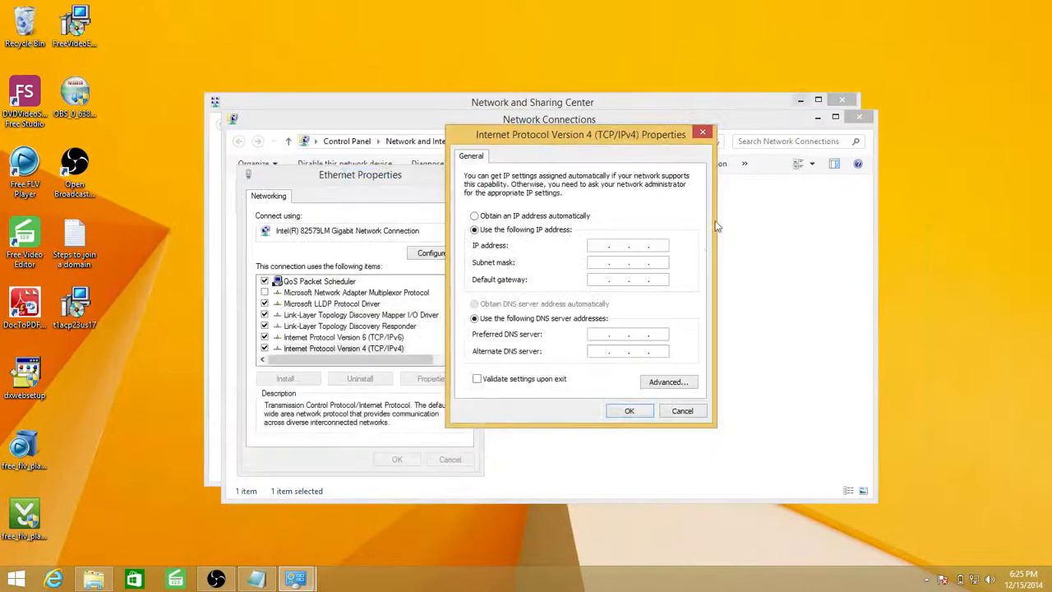
# - Enter static IP 192.168.1.18 and accept the auto-filled subnet mask 255.255.255.0
pyautogui.click(628, 245)
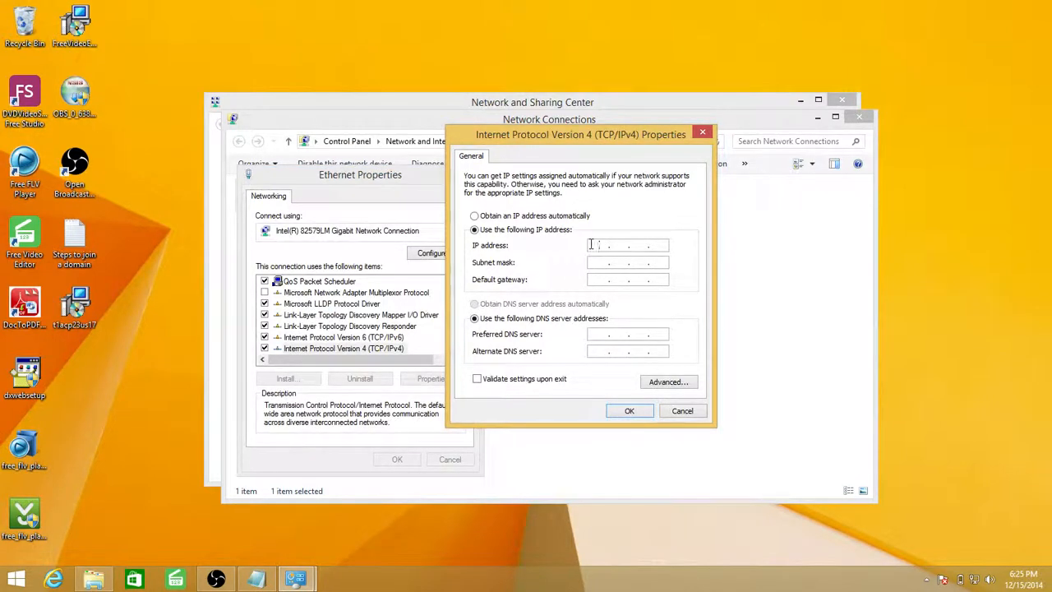
pyautogui.write('192')
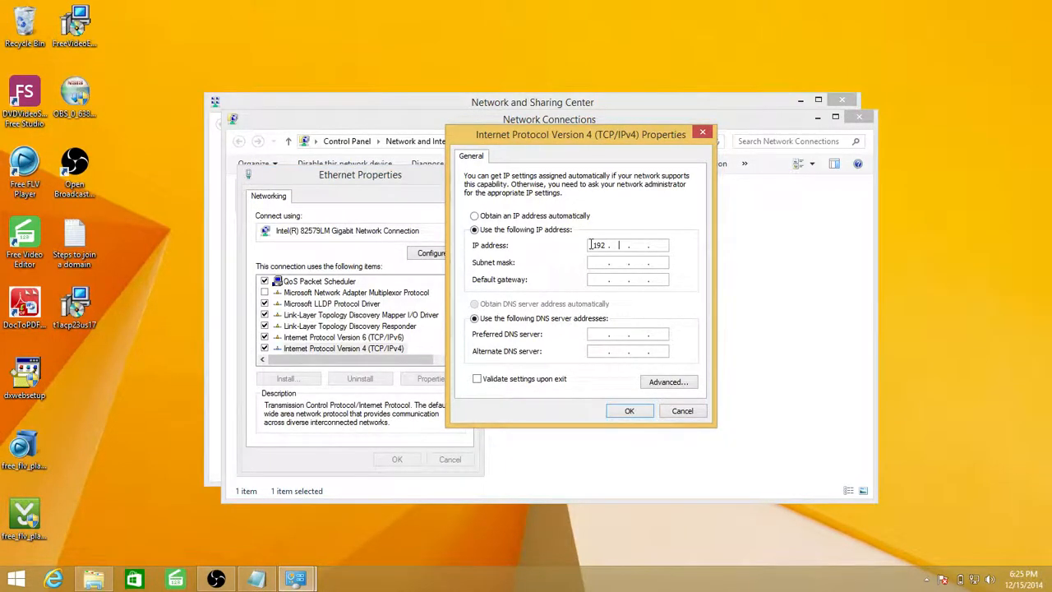
pyautogui.write('168')
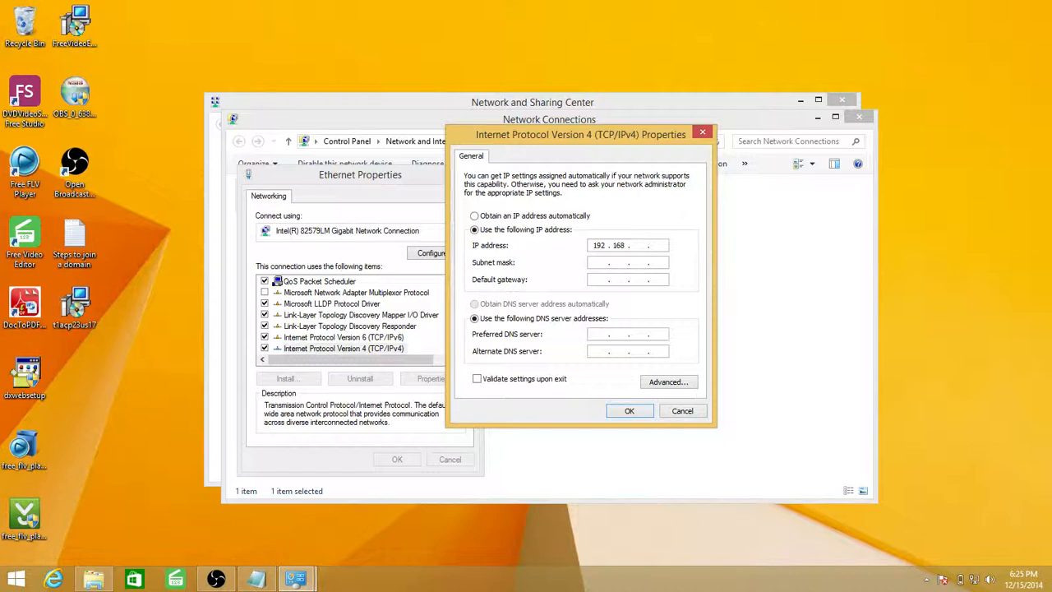
pyautogui.write('1')
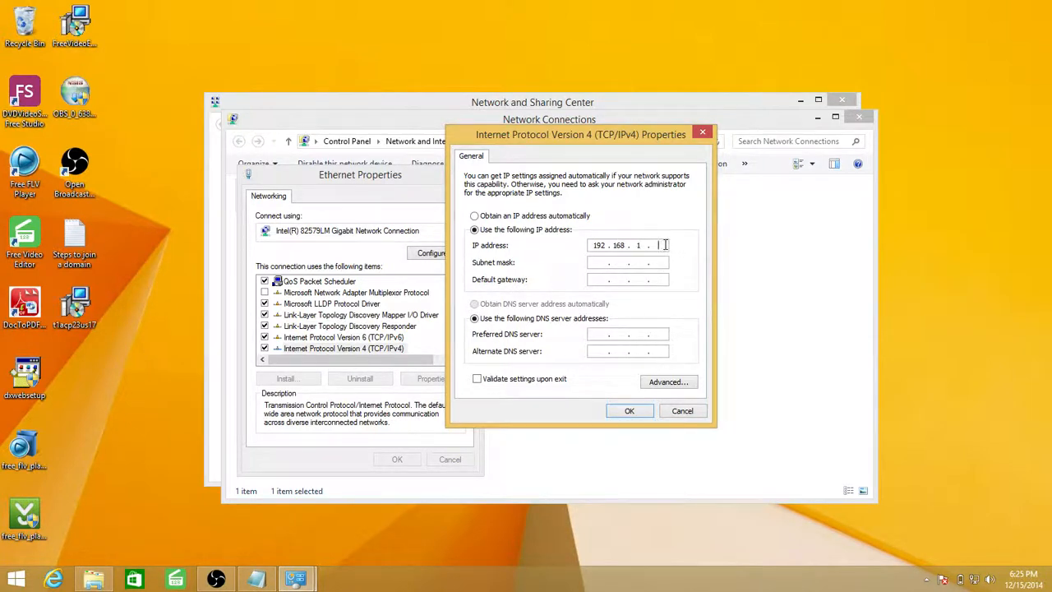
pyautogui.write('18')
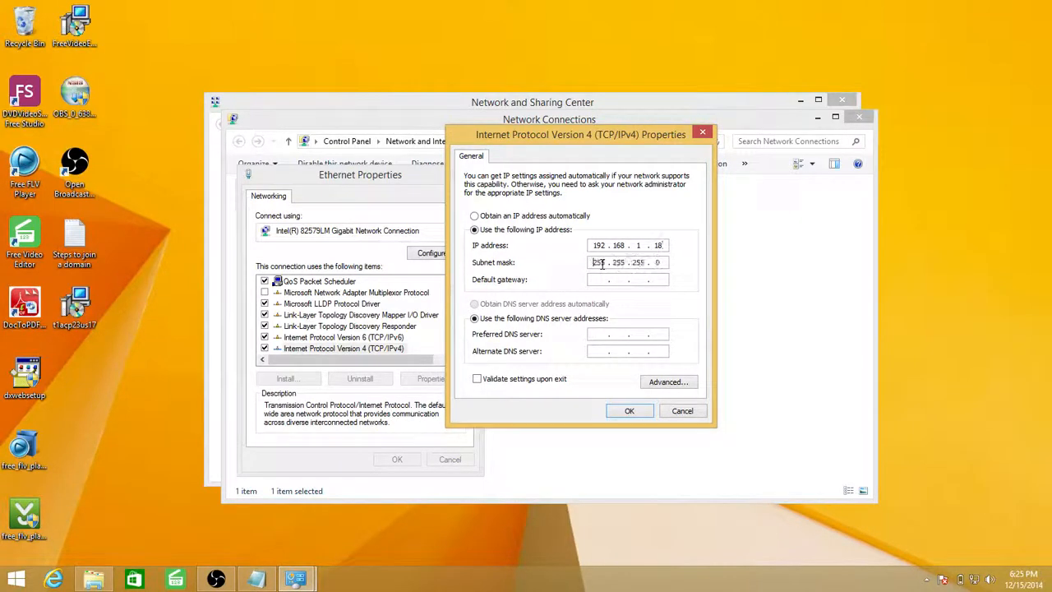
pyautogui.click(609, 279)
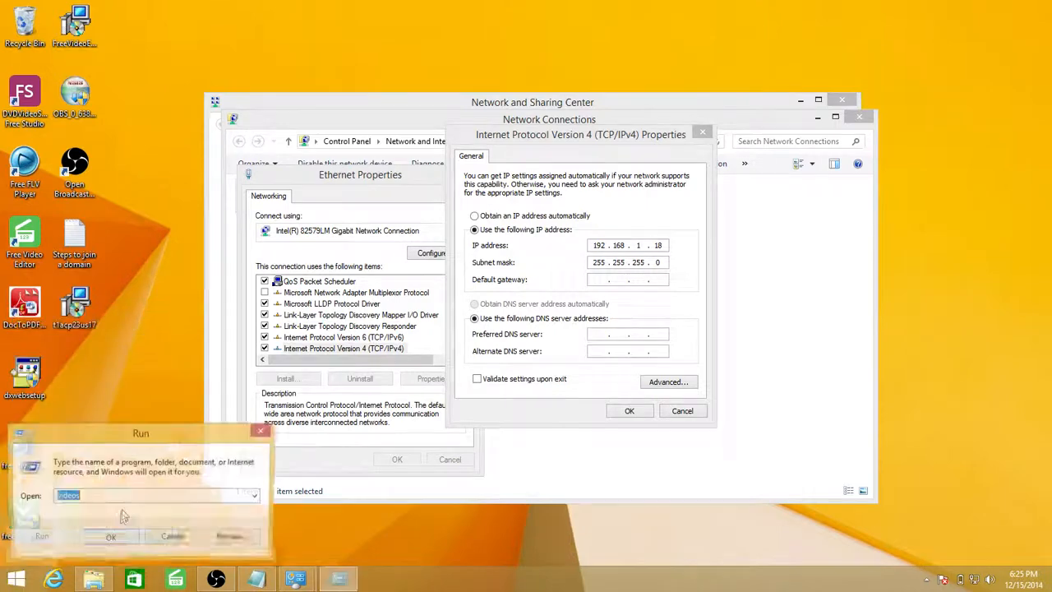
# - Run ipconfig in a command prompt to check the current gateway, then close it
pyautogui.click(112, 536)
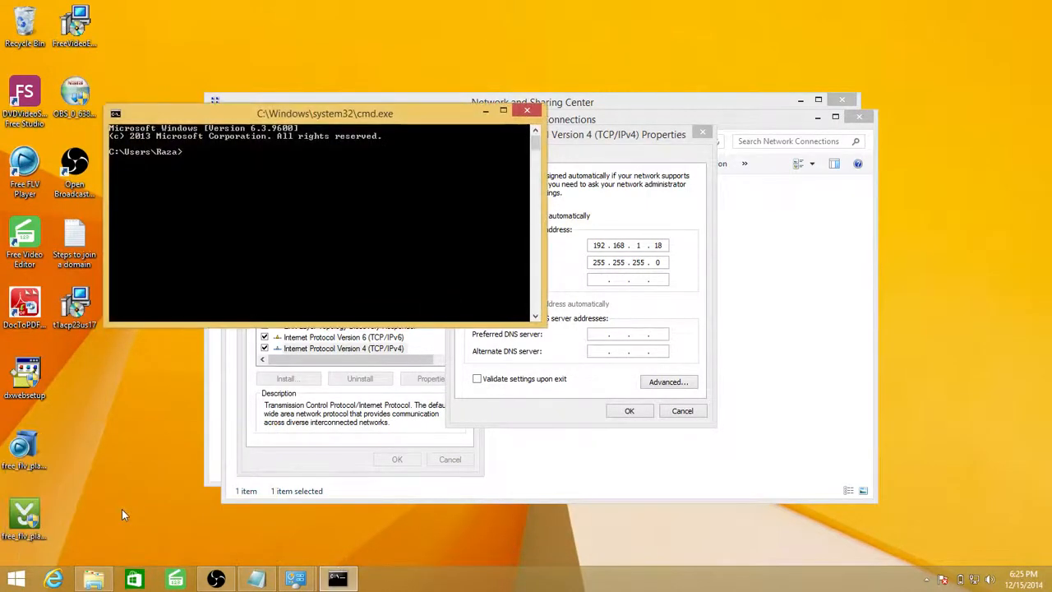
pyautogui.write('ip')
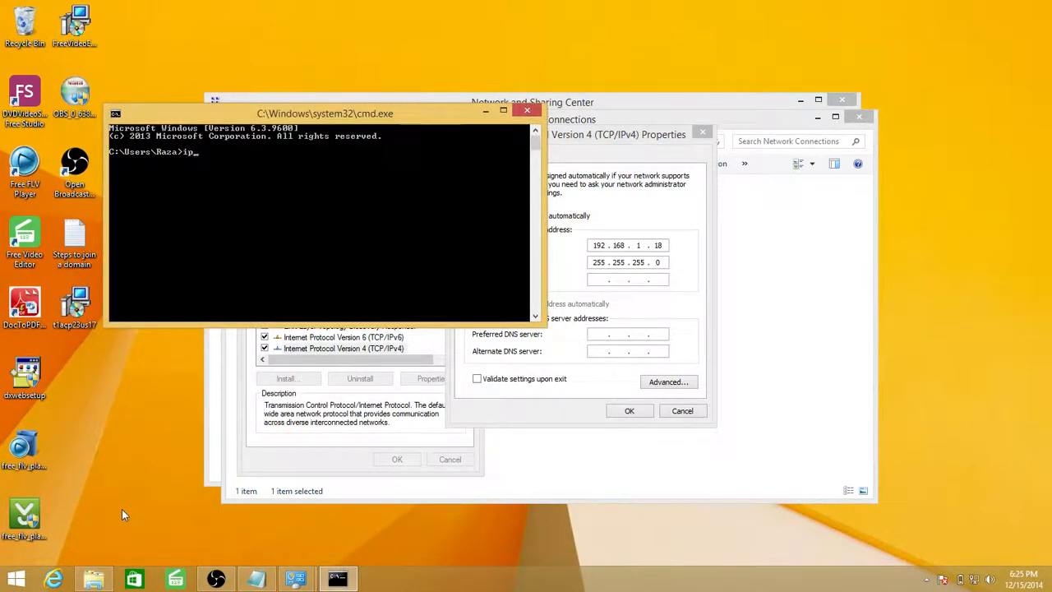
pyautogui.press('Return')
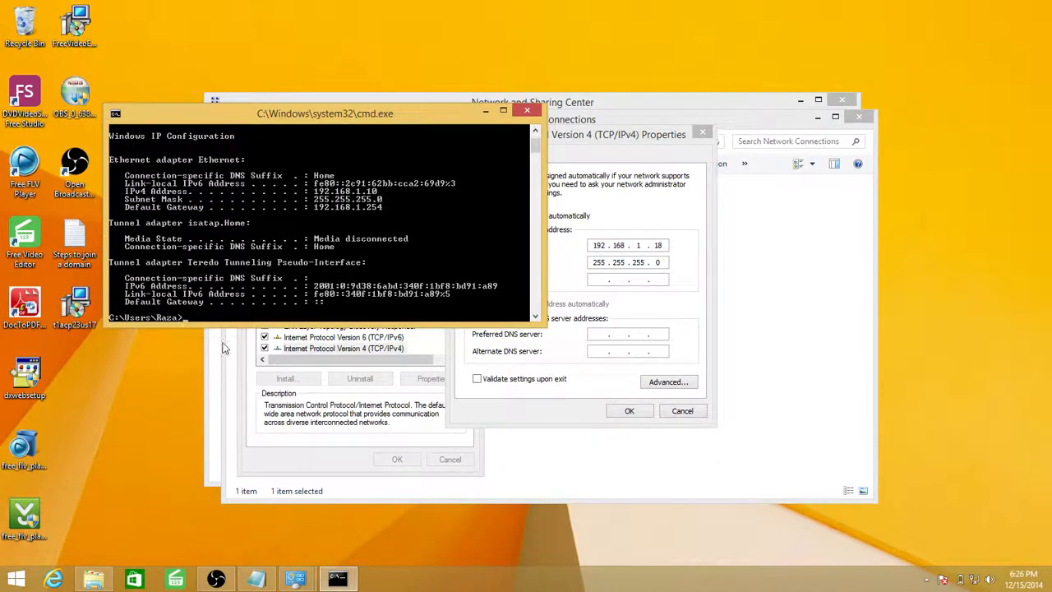
pyautogui.moveTo(271, 223)
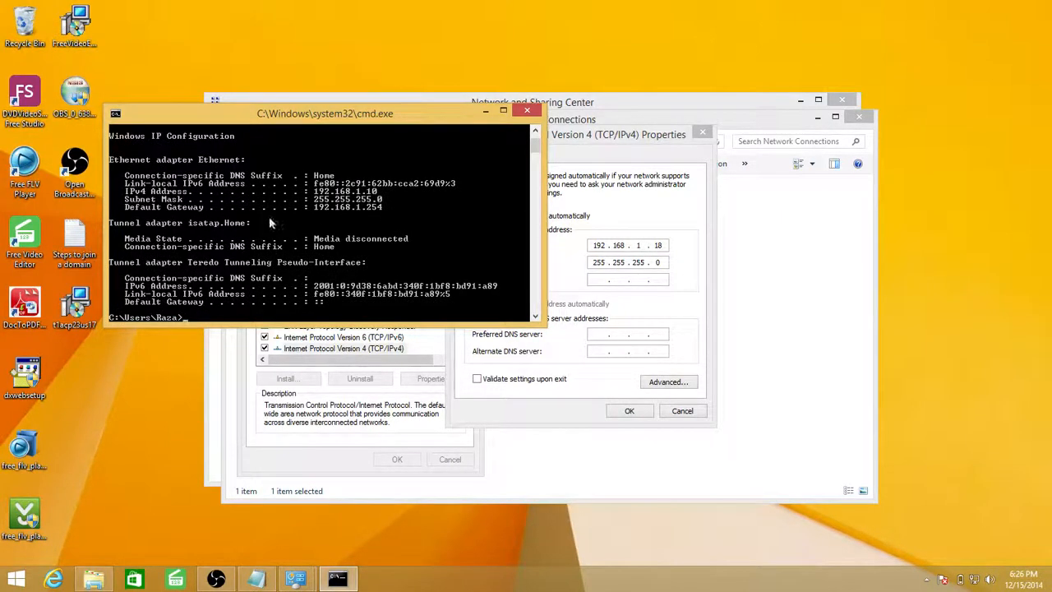
pyautogui.moveTo(222, 214)
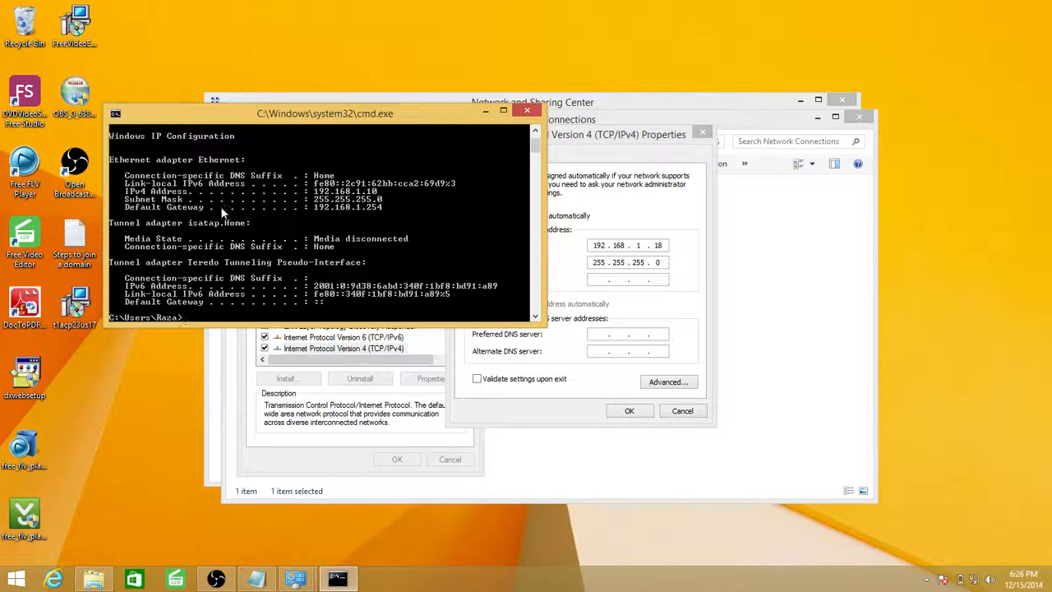
pyautogui.moveTo(499, 135)
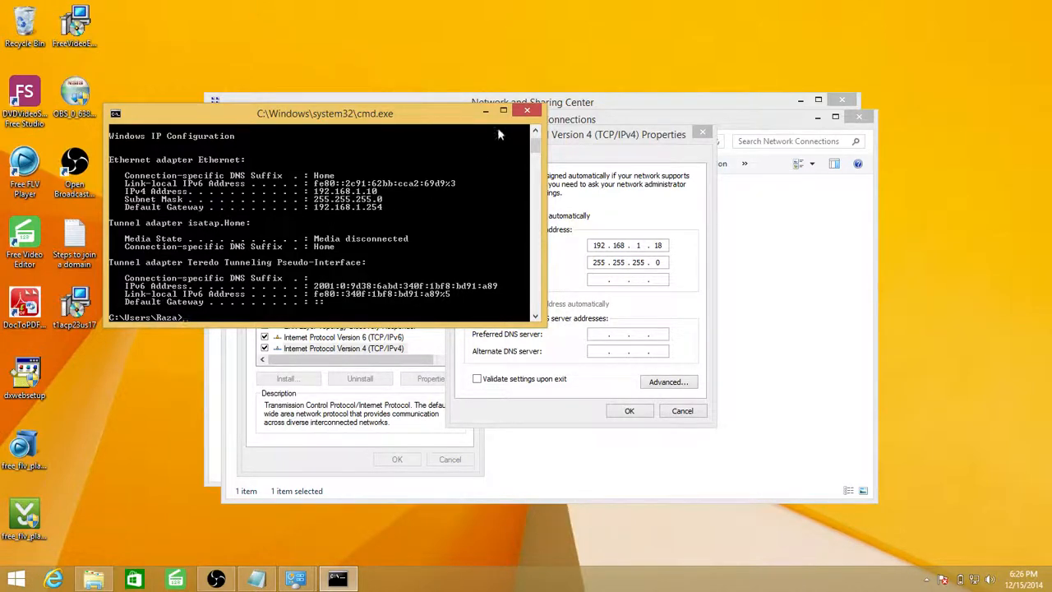
pyautogui.click(527, 110)
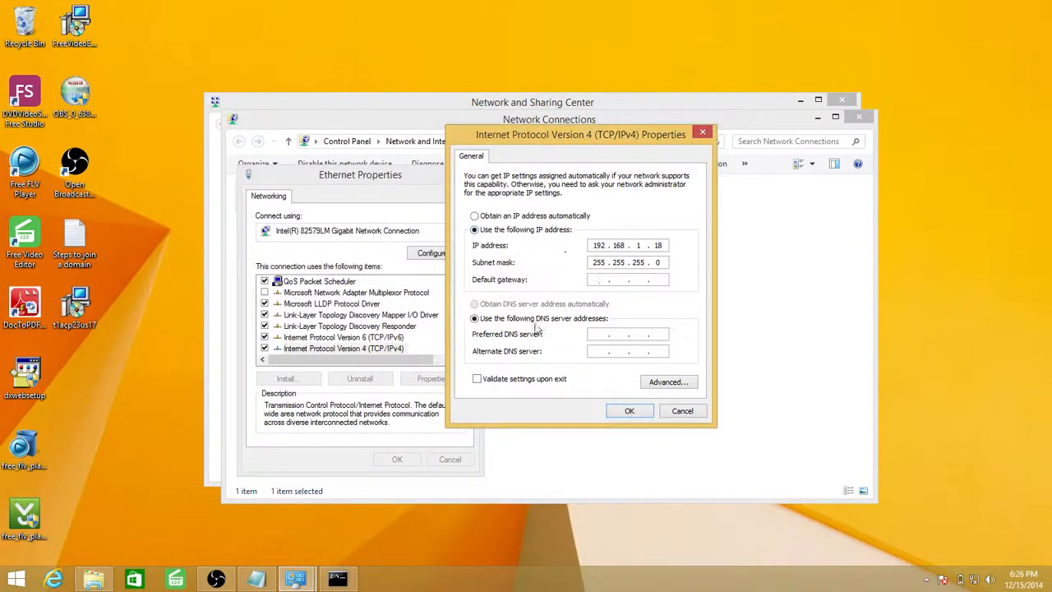
# - Set default gateway 192.168.1.254 and preferred DNS server 192.168.1.12
pyautogui.write('19')
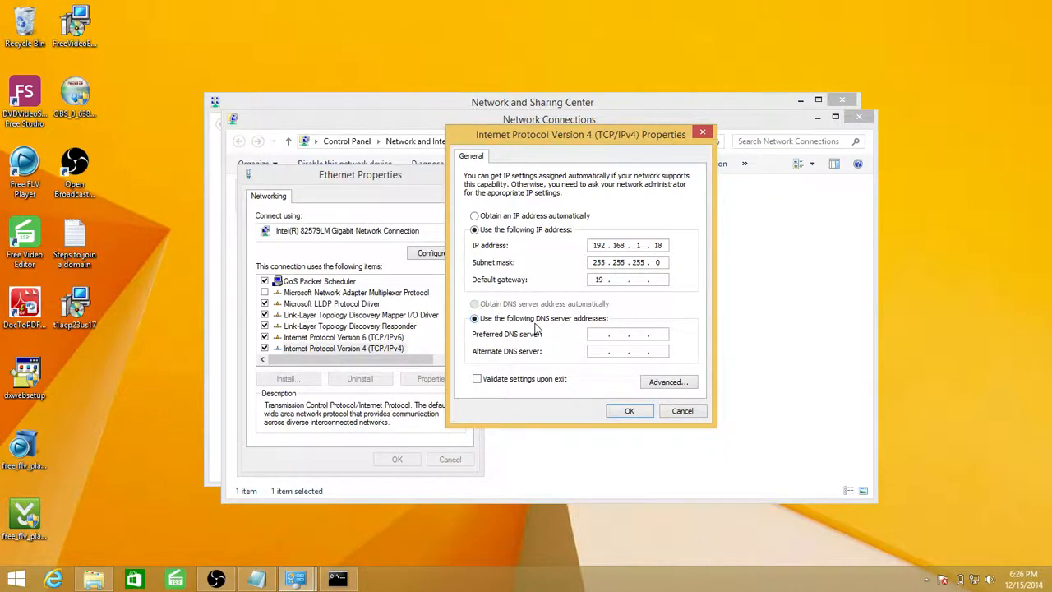
pyautogui.write('192.16')
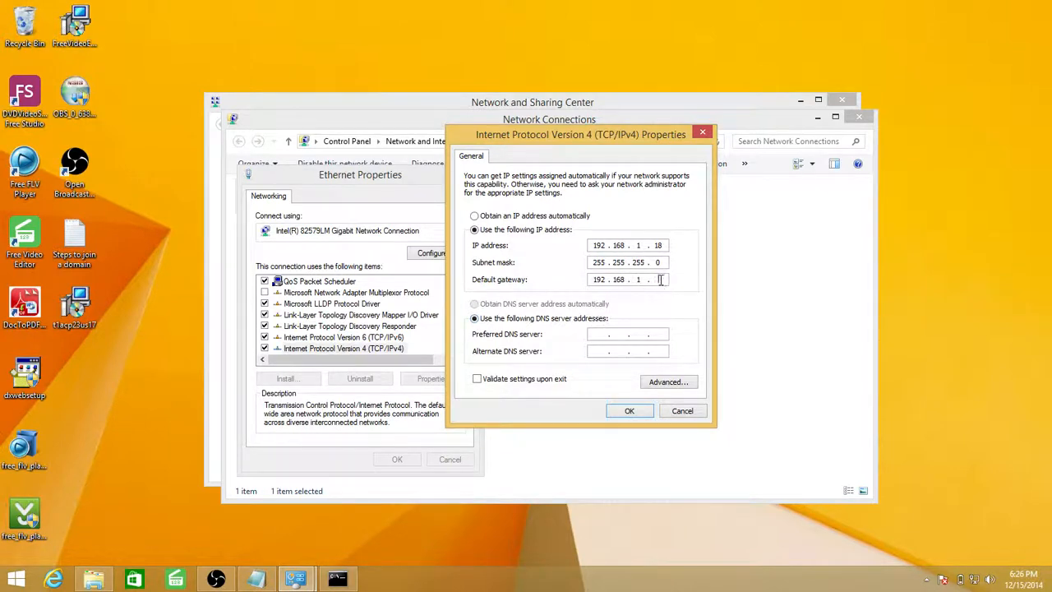
pyautogui.write('254')
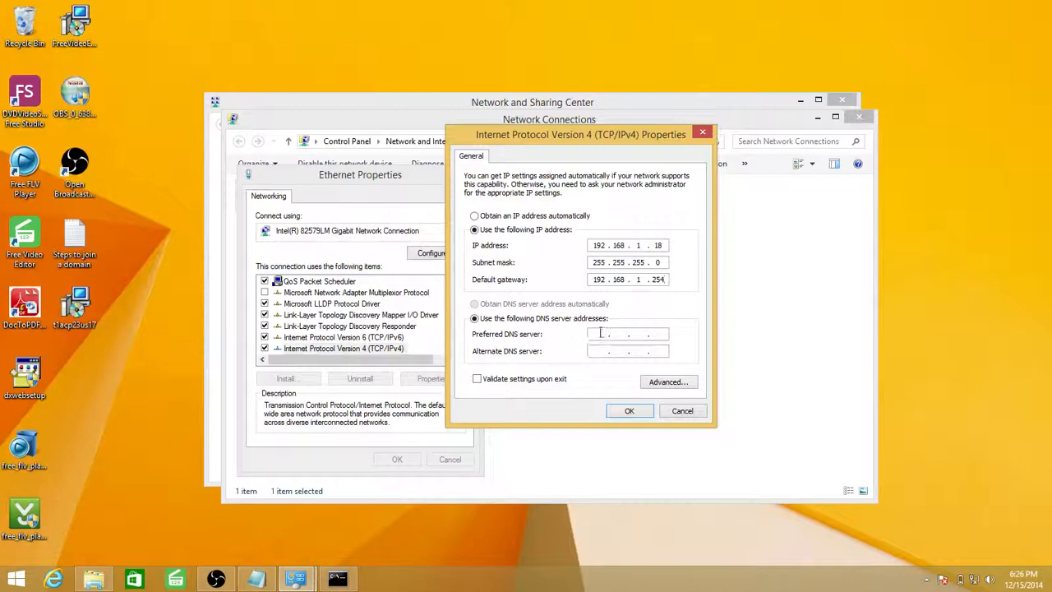
pyautogui.moveTo(576, 349)
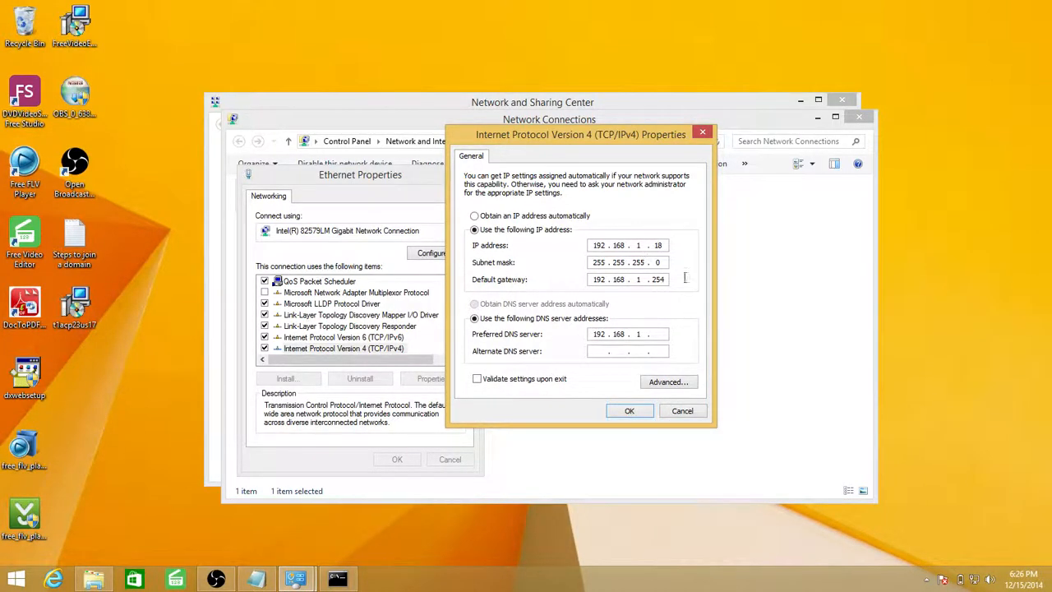
pyautogui.write('12')
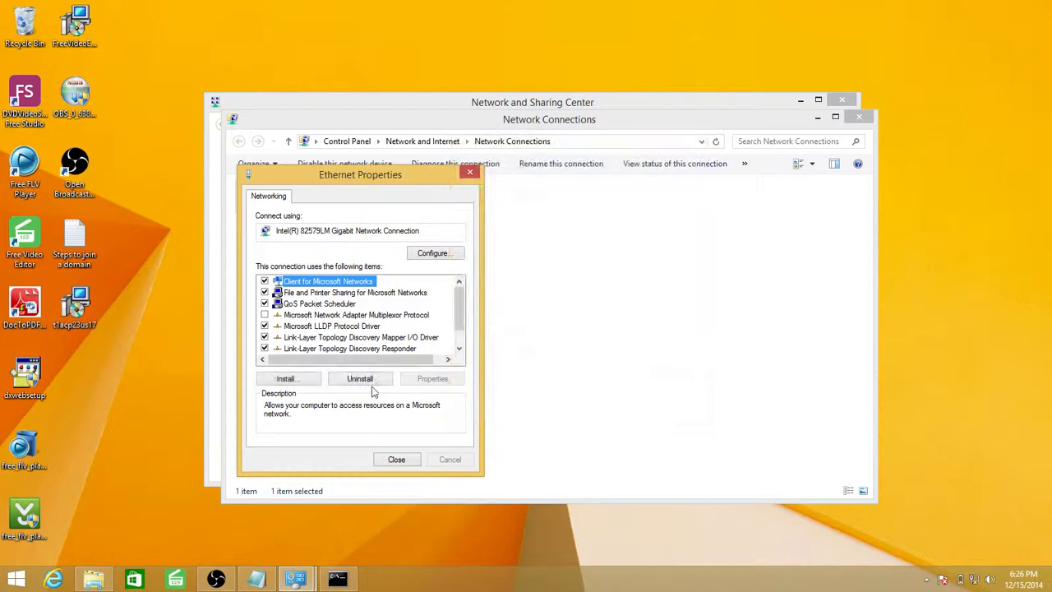
# - Close the network windows and bring up System Properties showing DynamicsAXDev in WORKGROUP
pyautogui.click(396, 459)
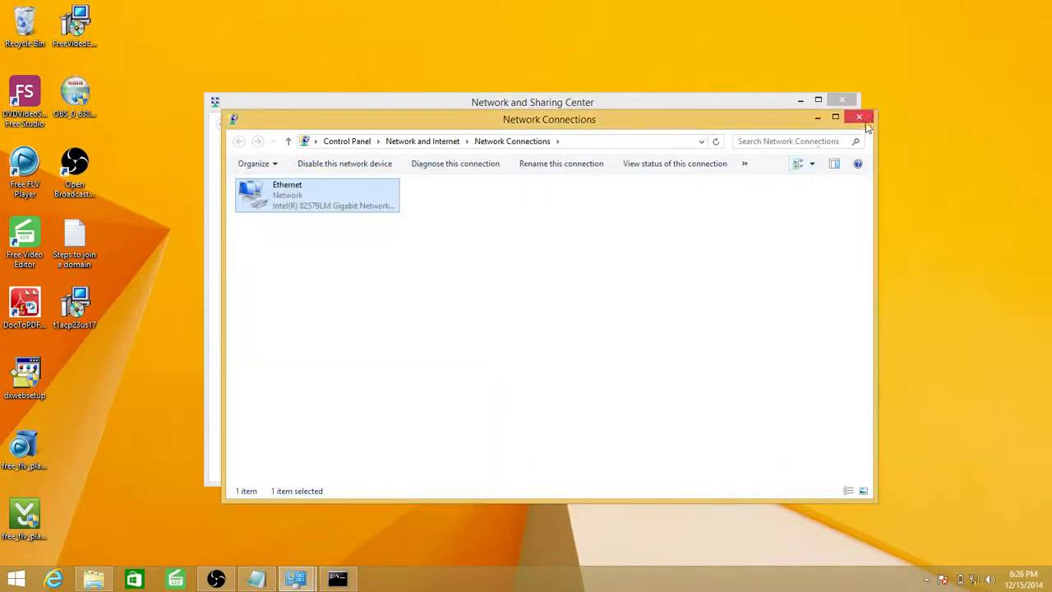
pyautogui.click(858, 117)
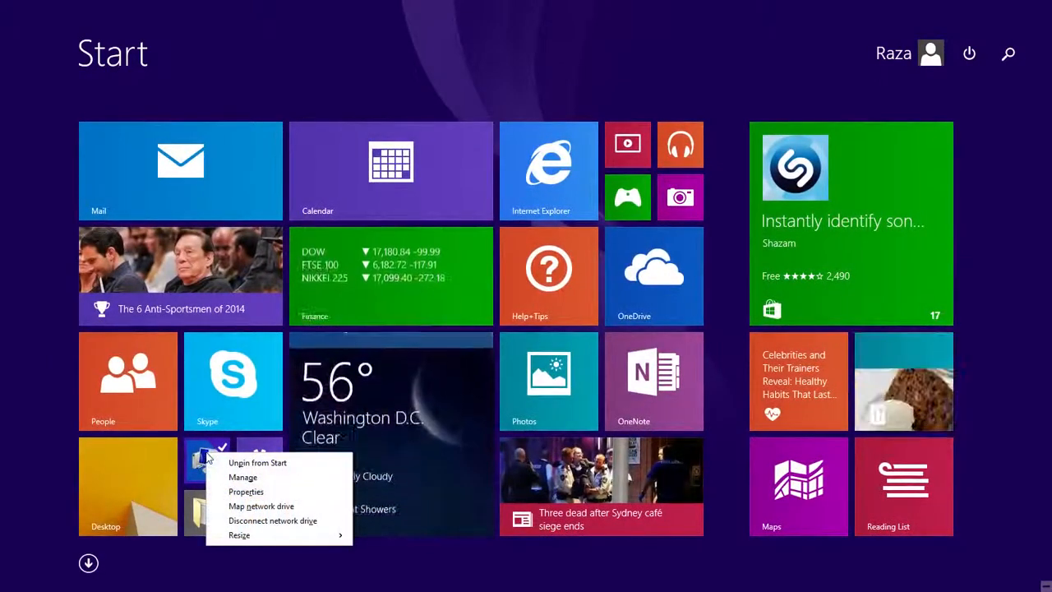
pyautogui.click(247, 492)
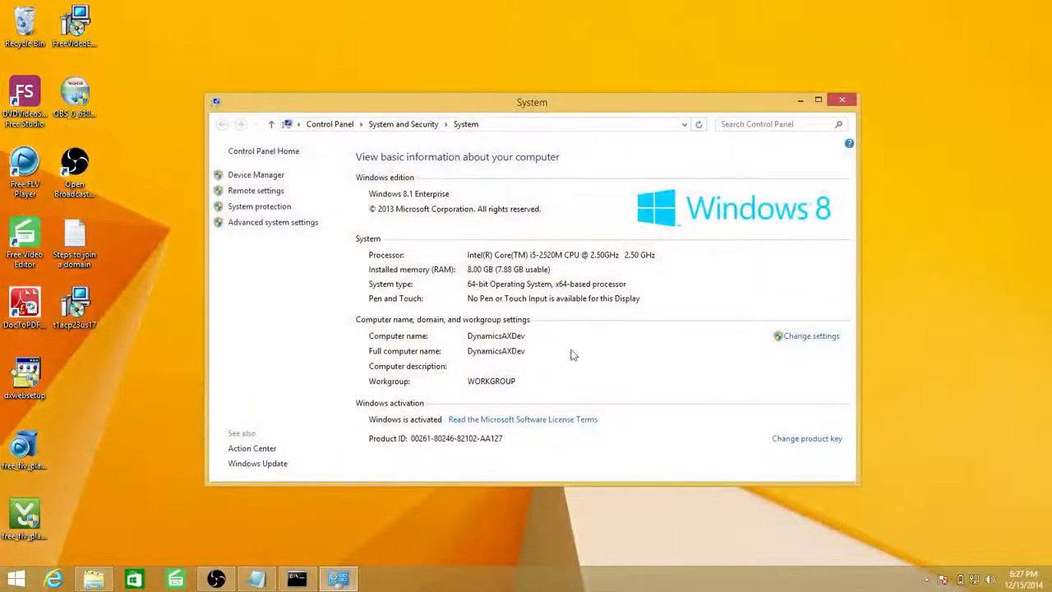
pyautogui.moveTo(486, 348)
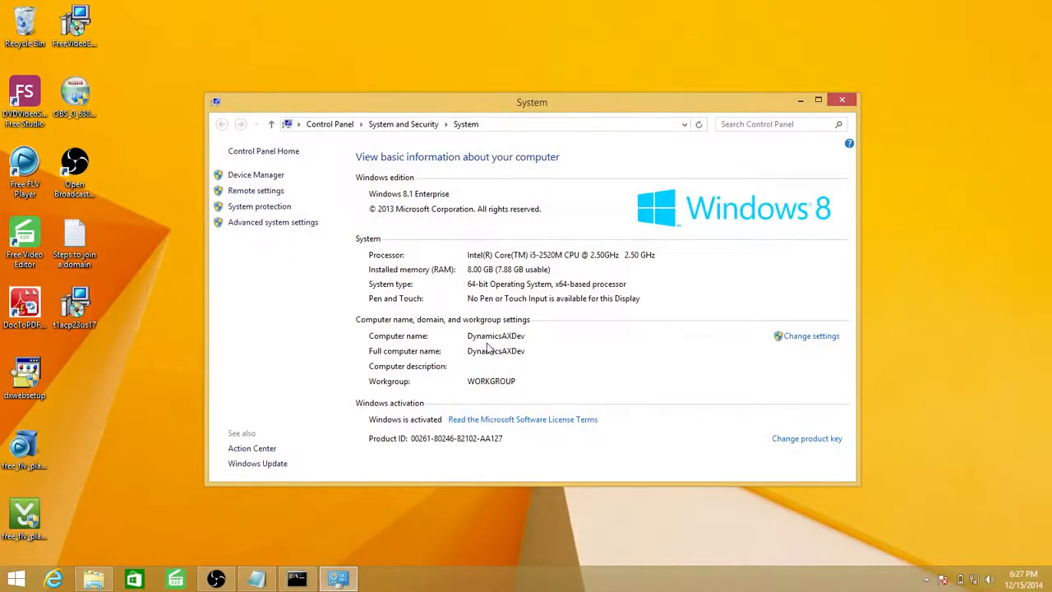
pyautogui.moveTo(743, 388)
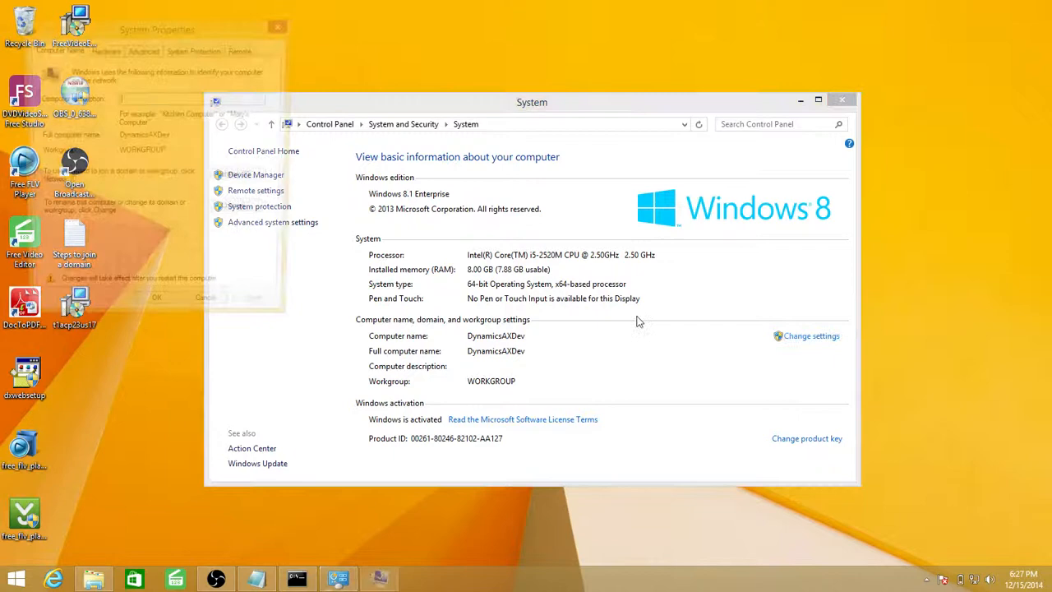
pyautogui.click(811, 335)
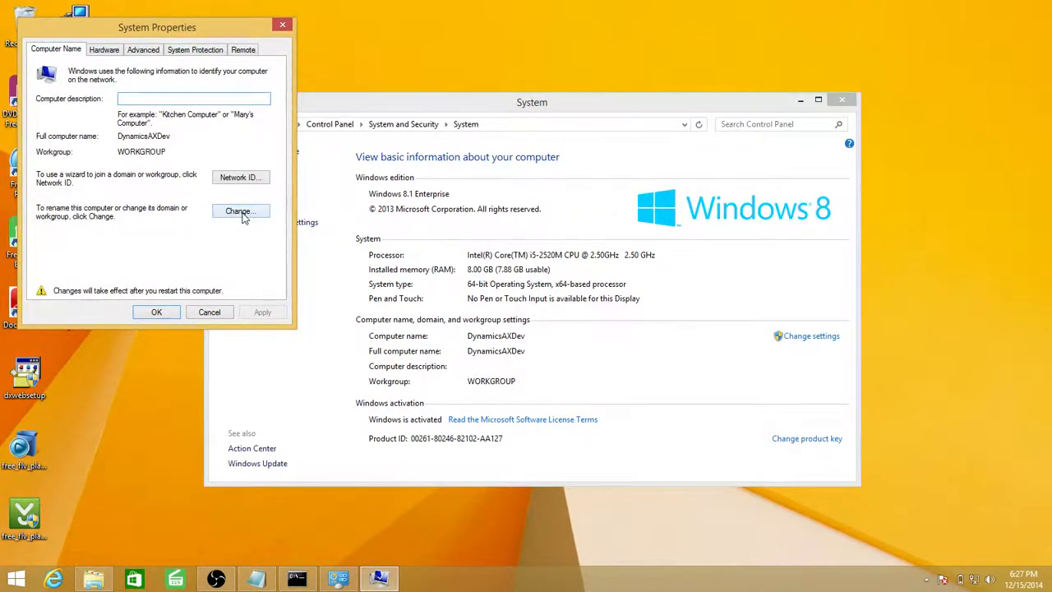
# - Change membership to the Domain 'sqlage' and submit it
pyautogui.click(240, 211)
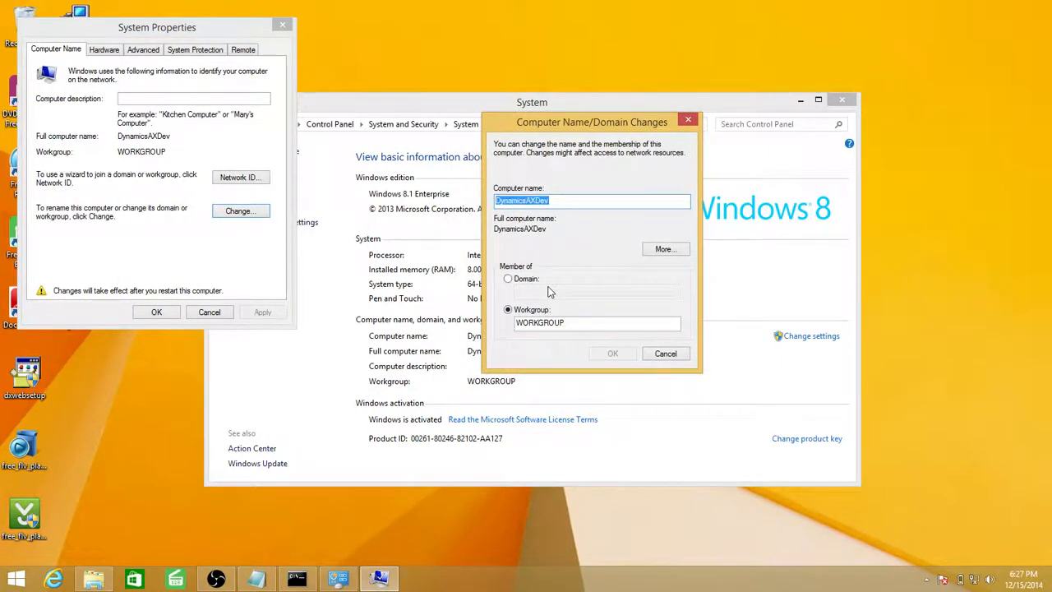
pyautogui.moveTo(516, 293)
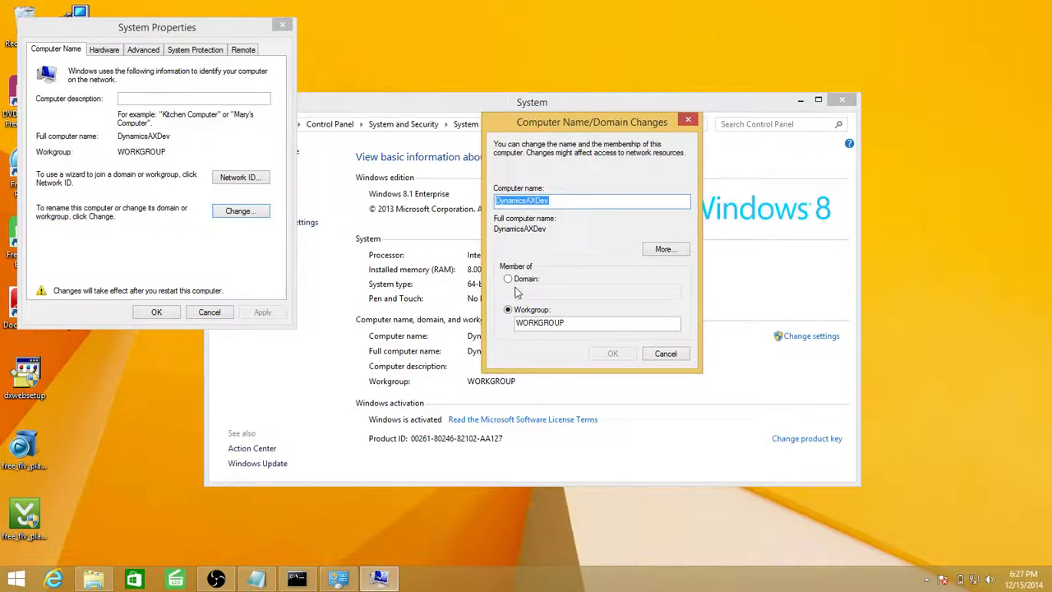
pyautogui.click(508, 280)
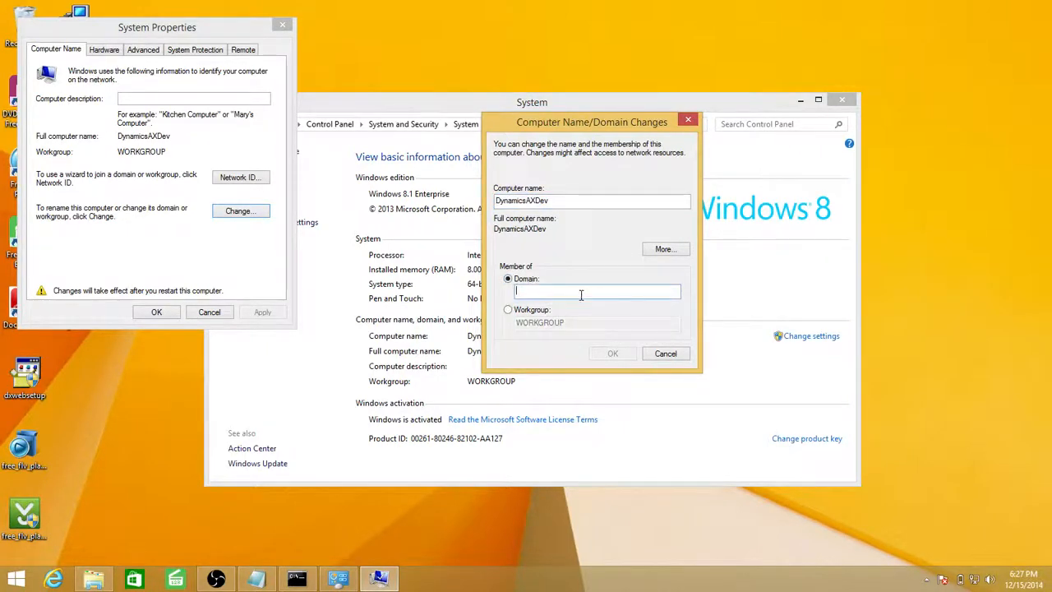
pyautogui.write('s')
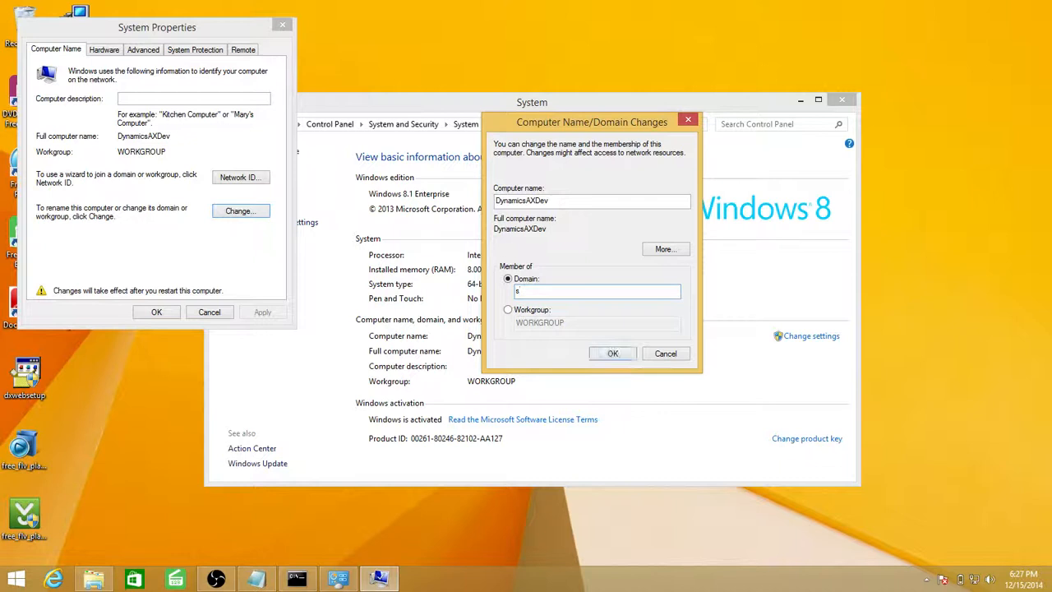
pyautogui.write('qlage')
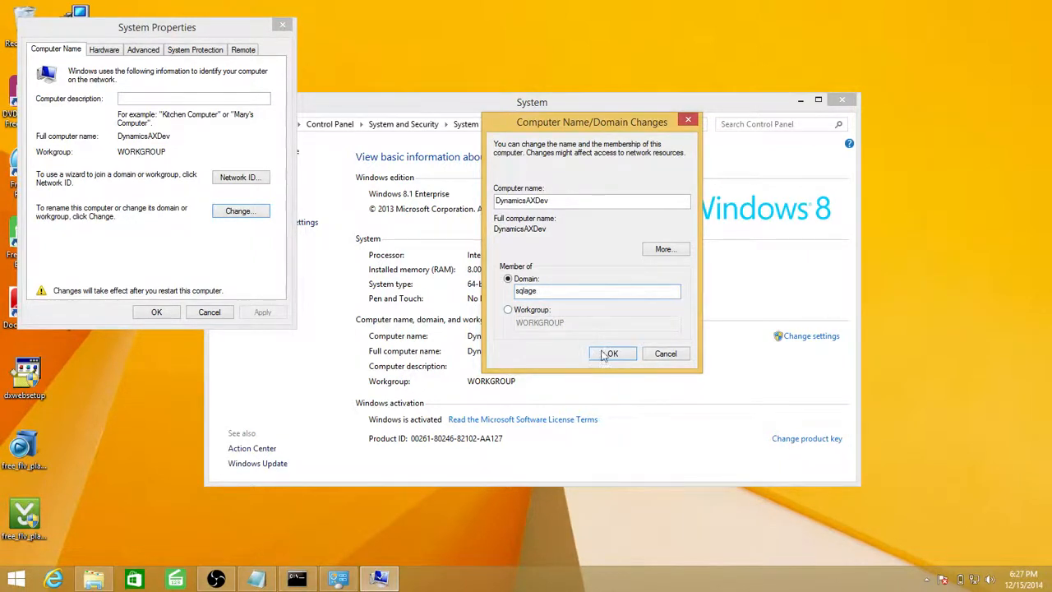
pyautogui.click(612, 354)
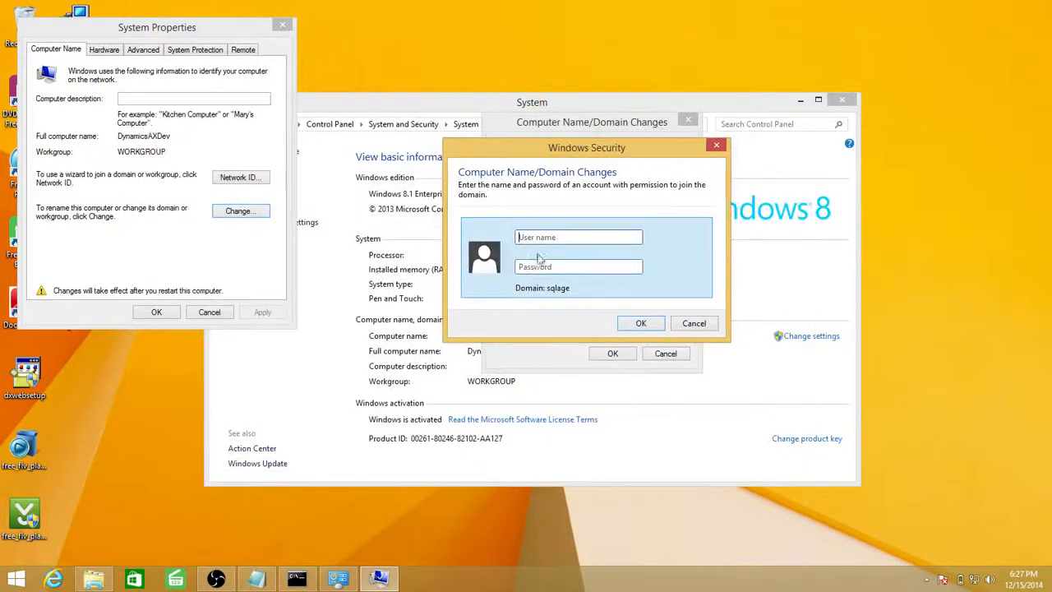
# - Authorise the join with the clusteradmin account and its password
pyautogui.click(579, 237)
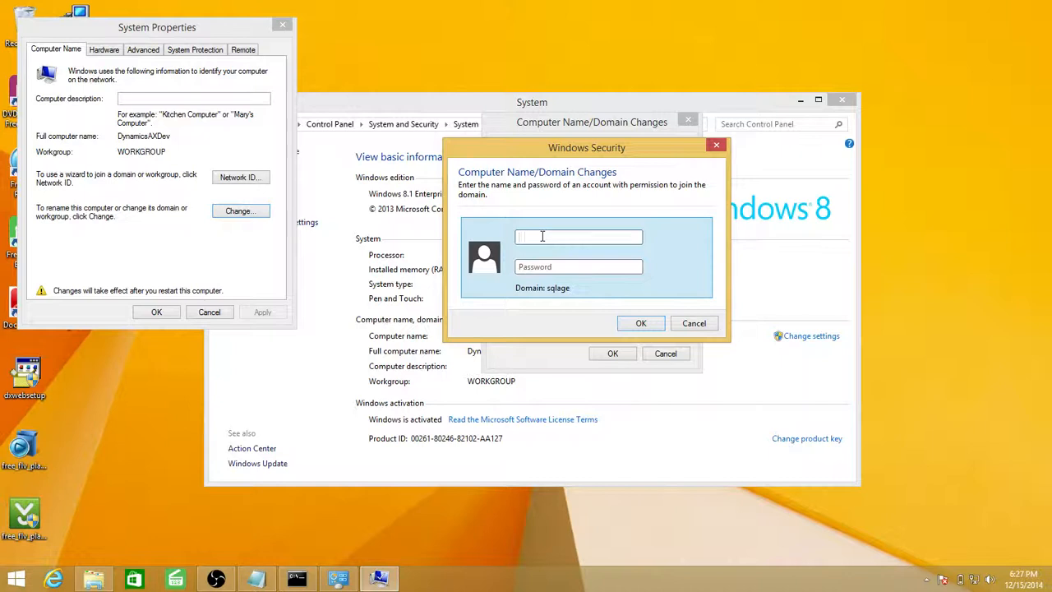
pyautogui.write('clusteradmin')
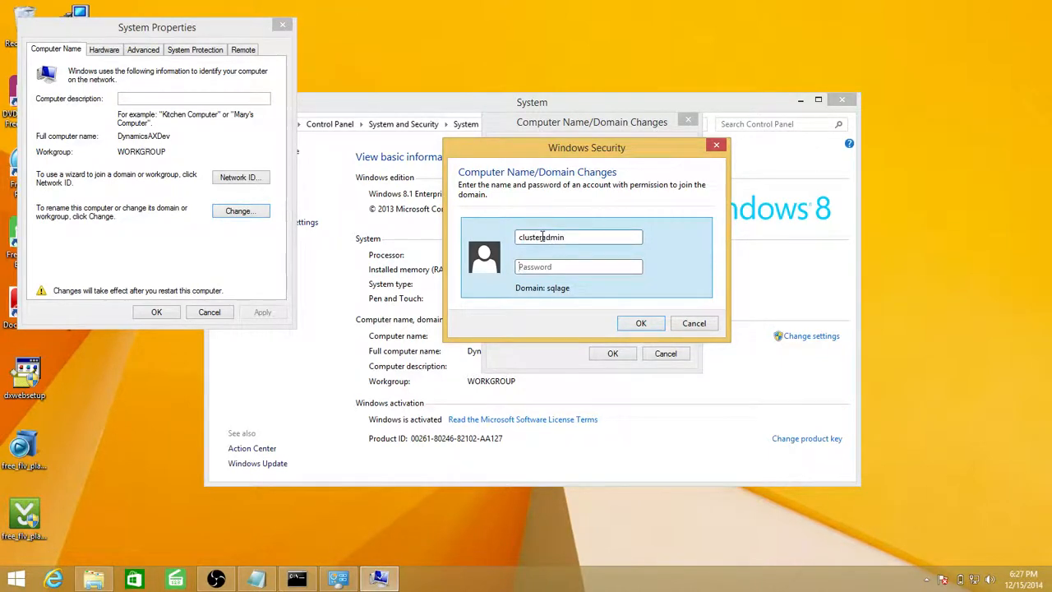
pyautogui.write('password')
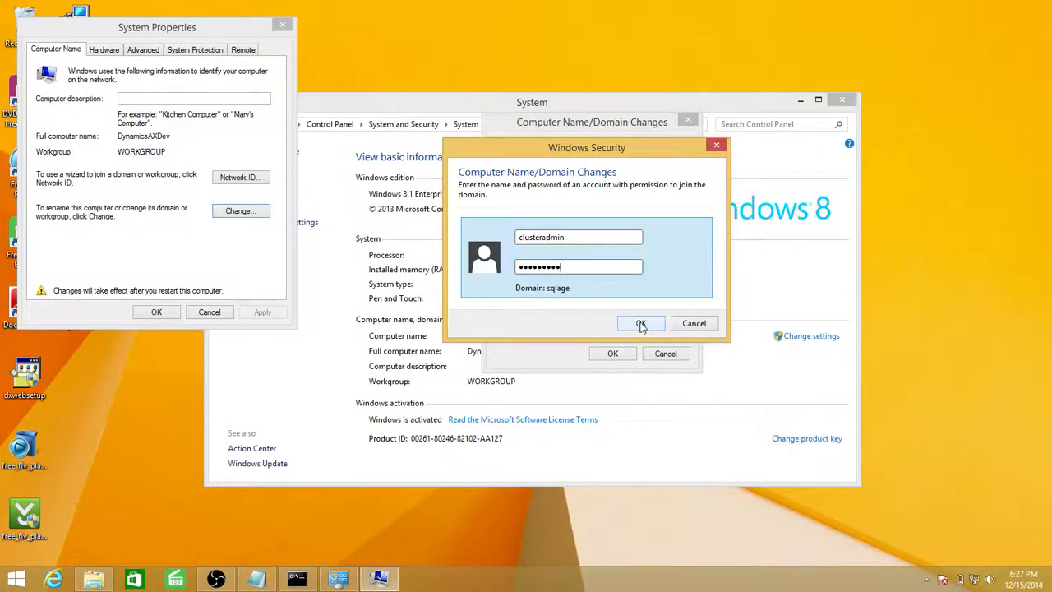
pyautogui.click(642, 322)
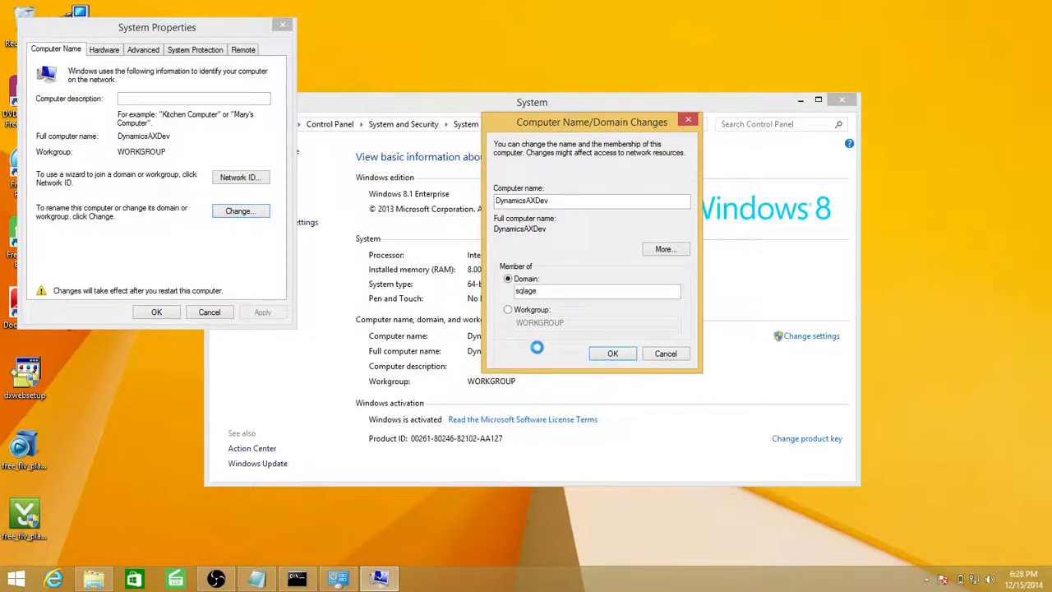
# - Accept the sqlage welcome and restart notice, then return to the Network and Sharing Center
pyautogui.click(612, 352)
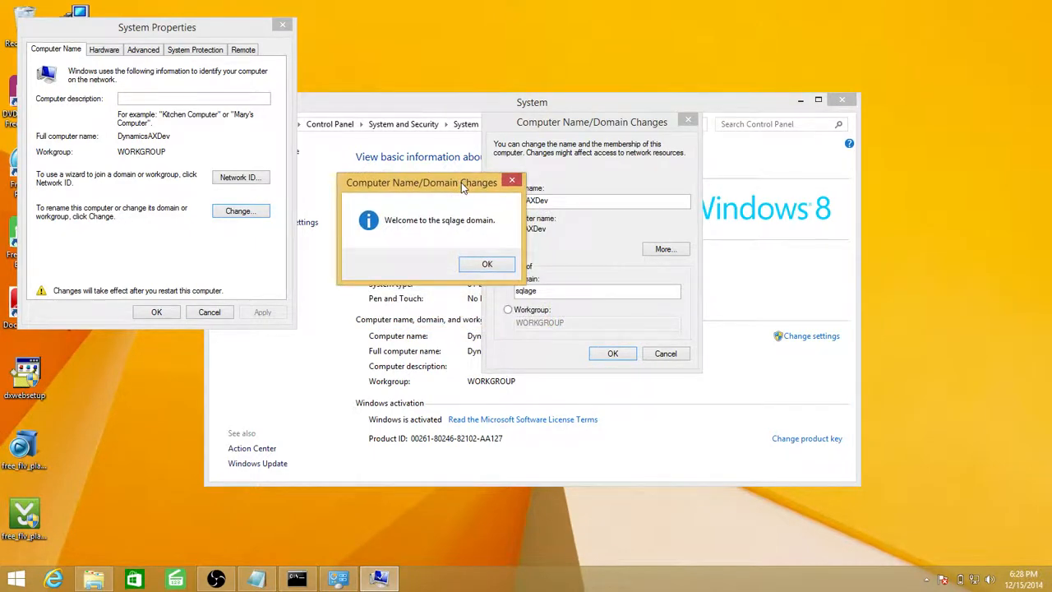
pyautogui.click(487, 264)
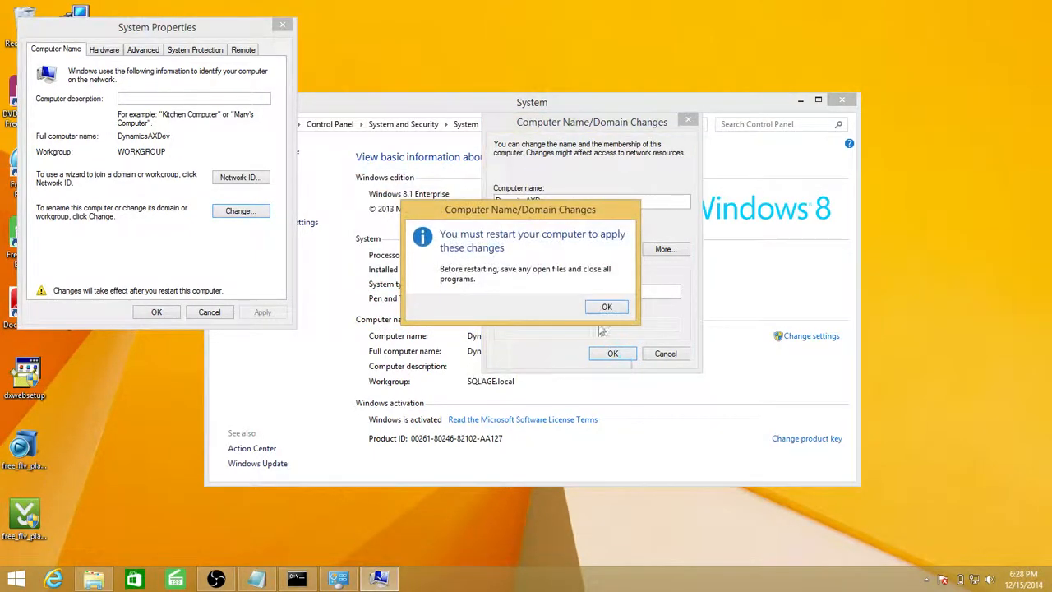
pyautogui.click(607, 307)
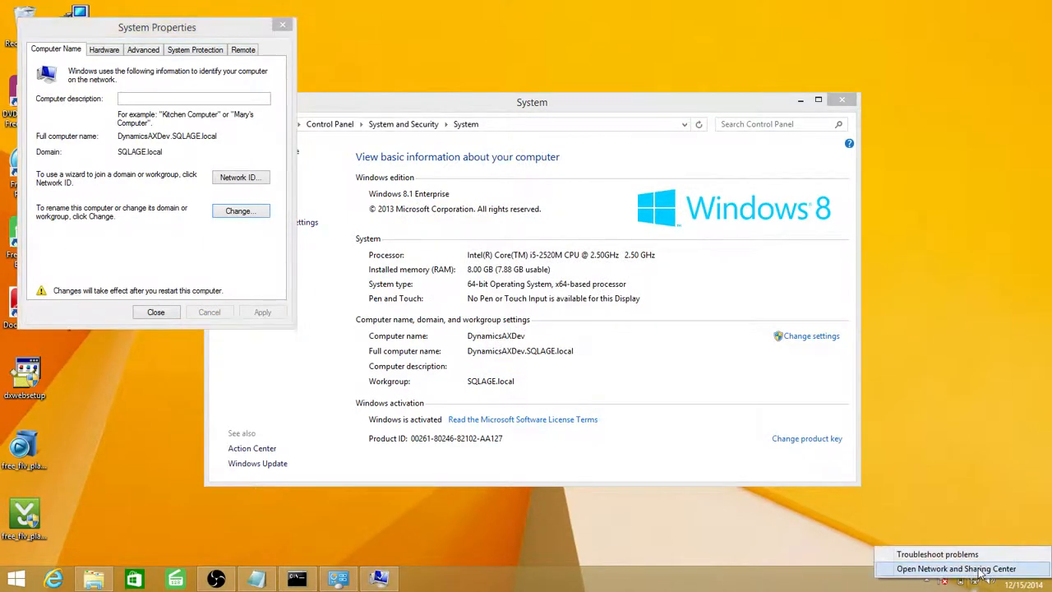
pyautogui.click(957, 569)
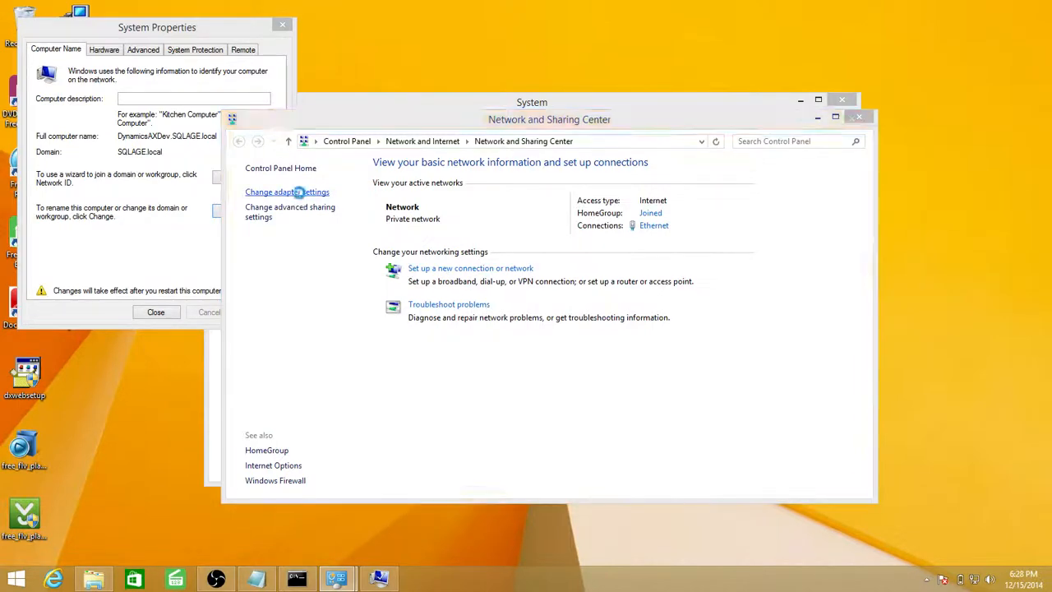
# - Bring the 'Steps to join a domain' notes back up to review IP 192.168.1.18, gateway and DNS
pyautogui.click(283, 191)
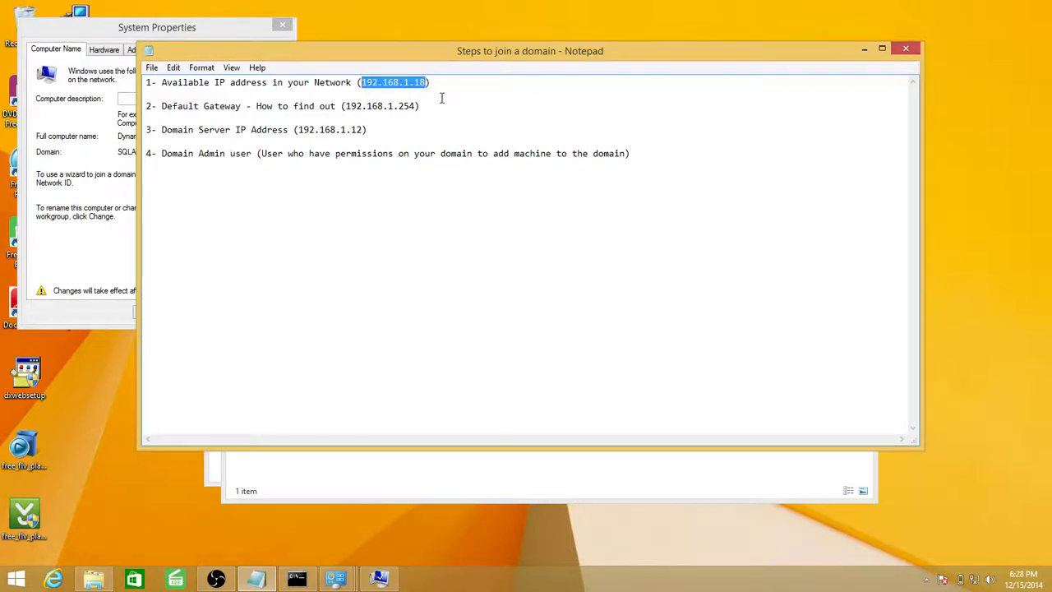
pyautogui.moveTo(440, 98)
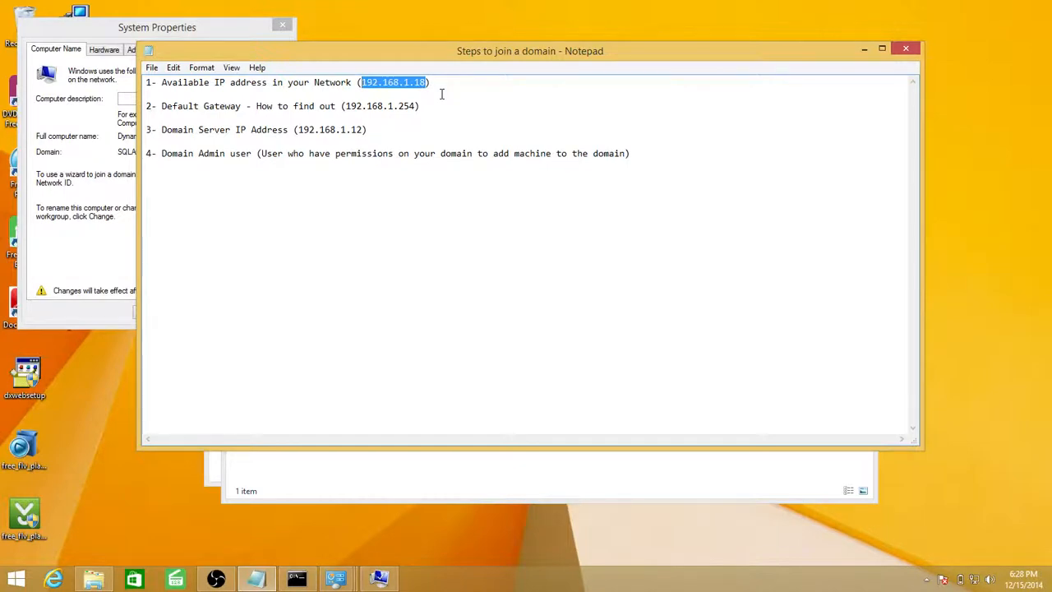
pyautogui.click(424, 82)
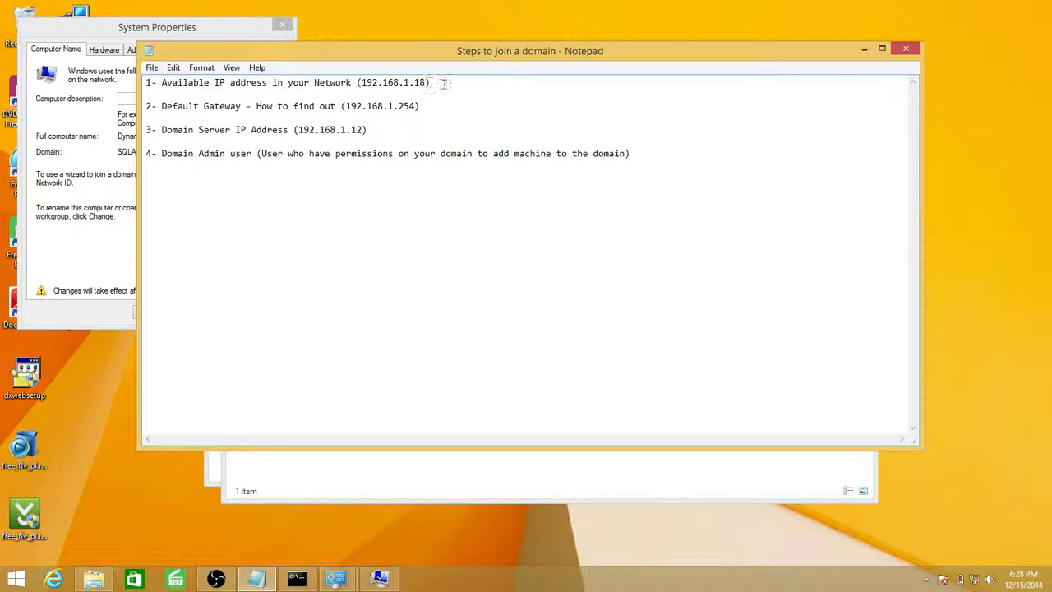
pyautogui.moveTo(503, 118)
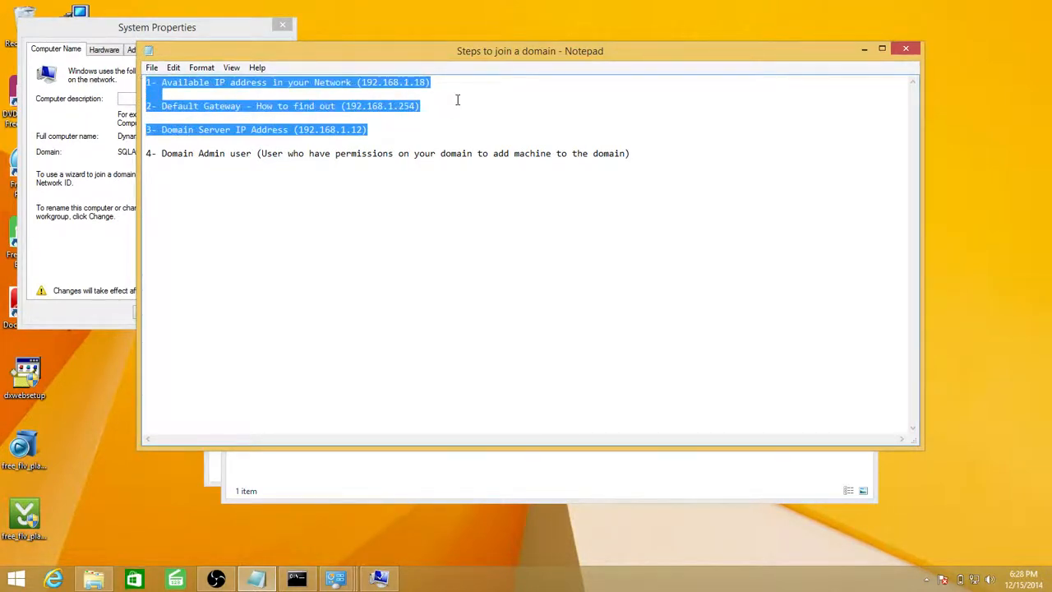
pyautogui.moveTo(658, 158)
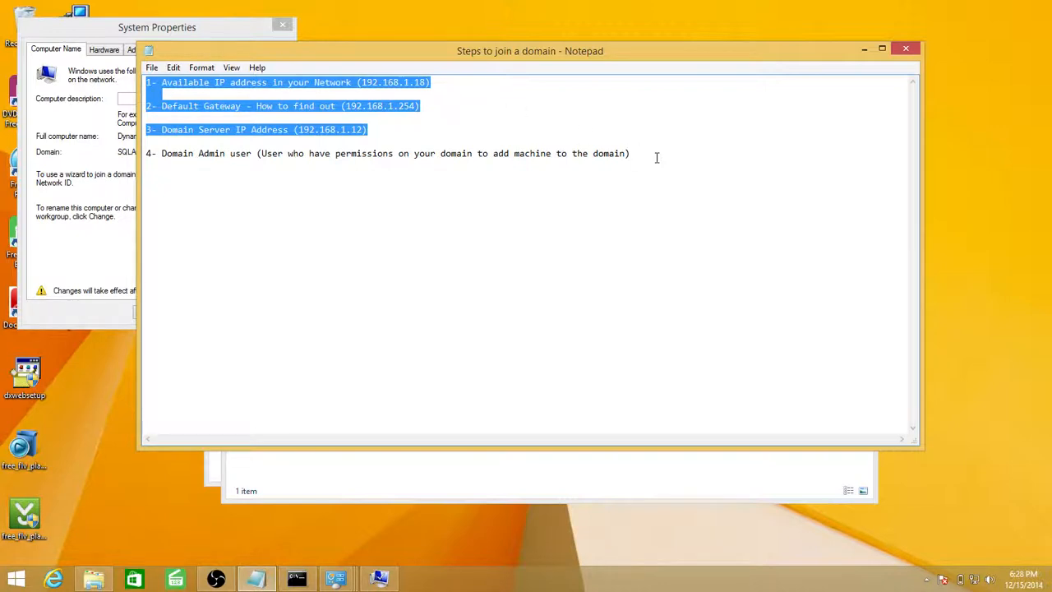